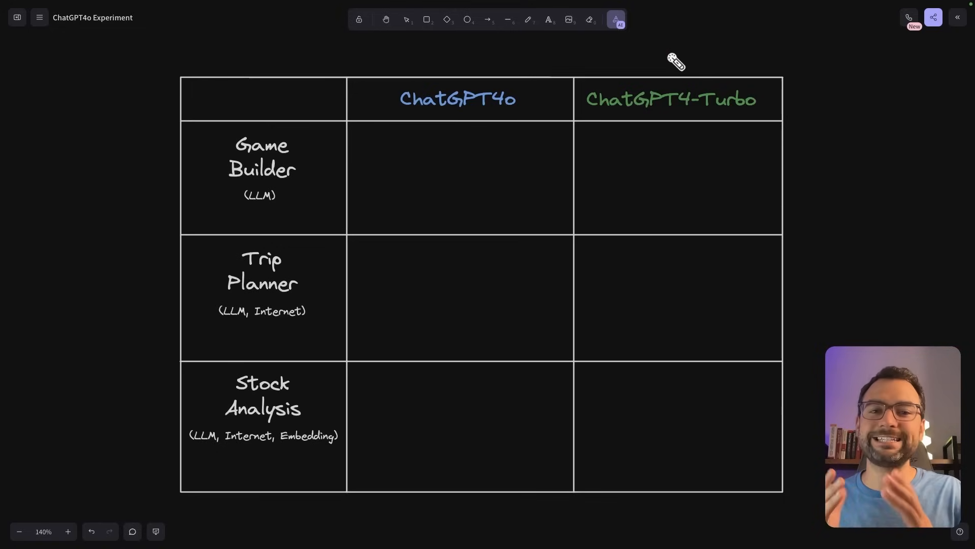
pyautogui.moveTo(583, 99)
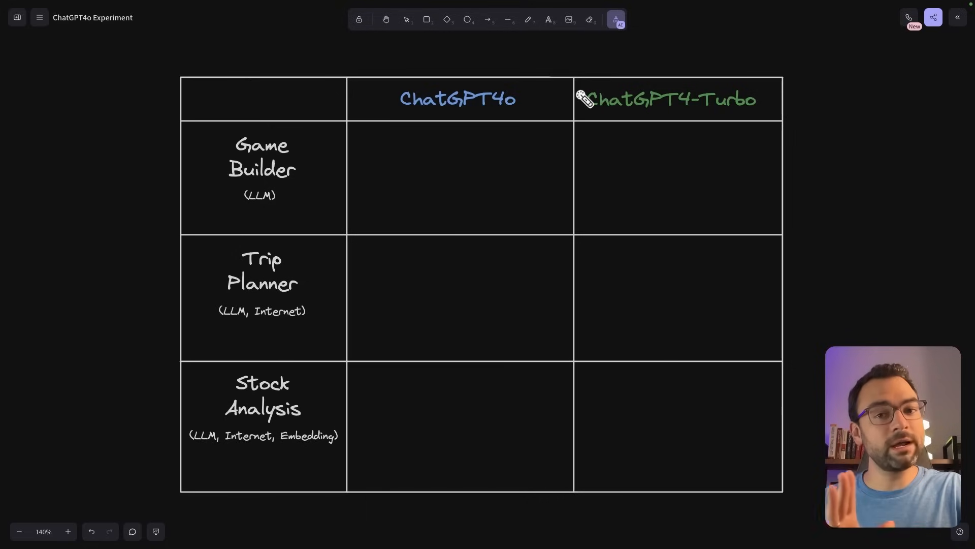
pyautogui.moveTo(174, 140)
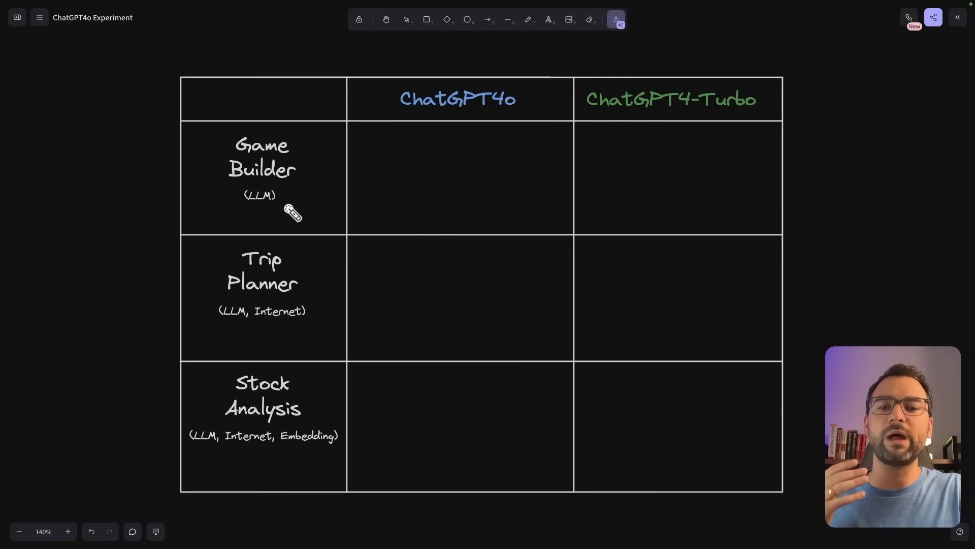
pyautogui.moveTo(254, 322)
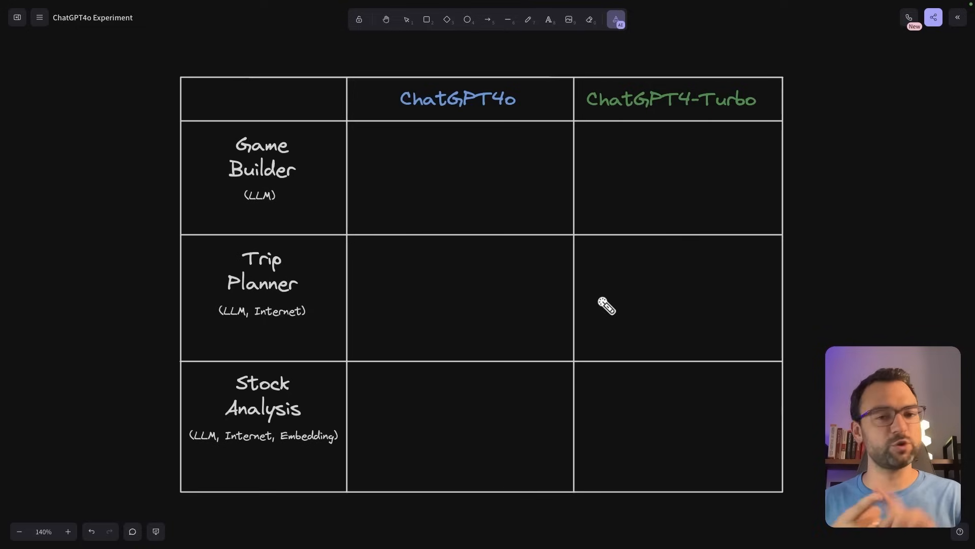
pyautogui.moveTo(603, 300)
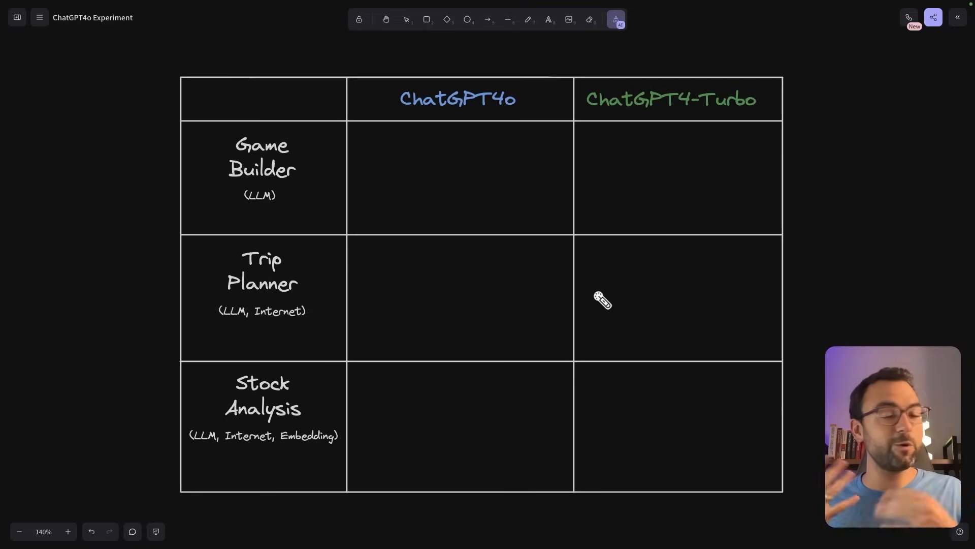
pyautogui.moveTo(215, 190)
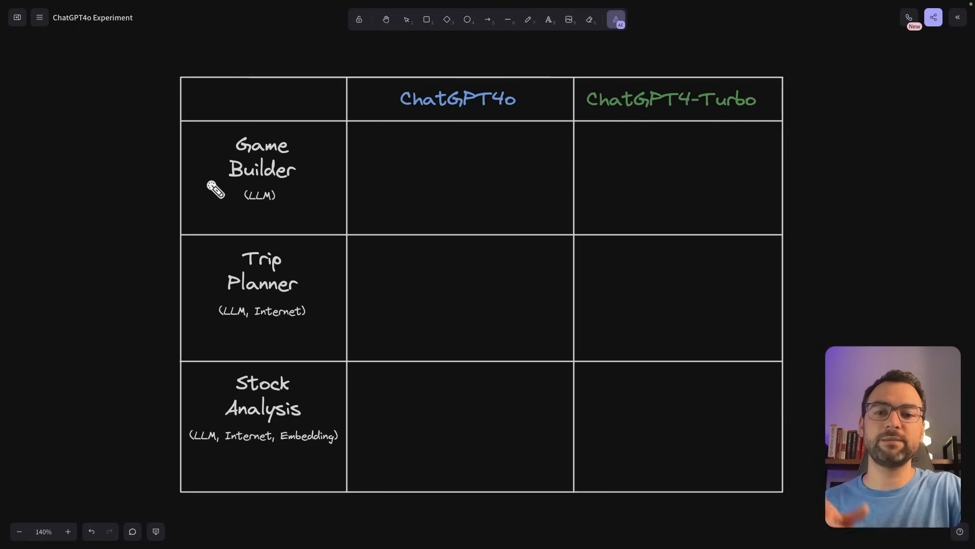
pyautogui.moveTo(249, 185)
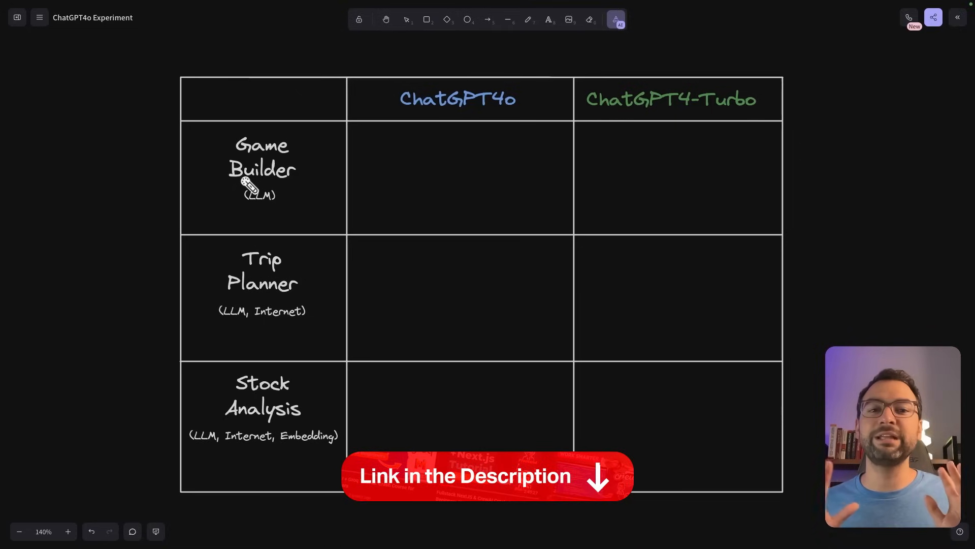
pyautogui.moveTo(422, 228)
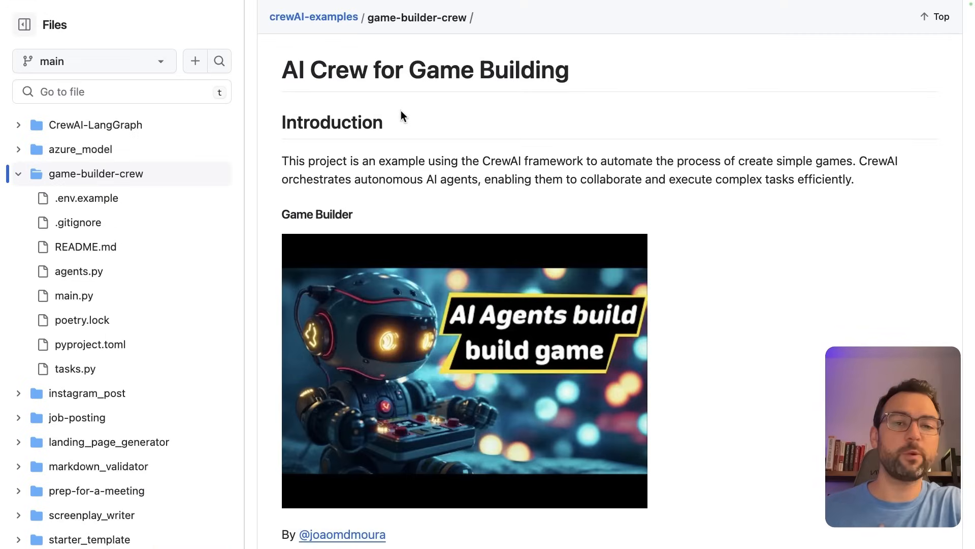
pyautogui.moveTo(555, 77)
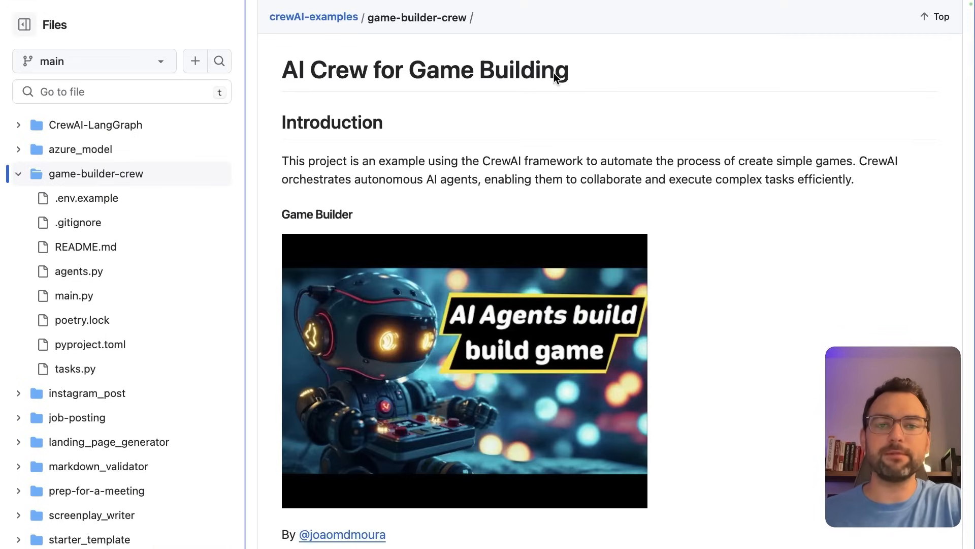
pyautogui.moveTo(513, 70)
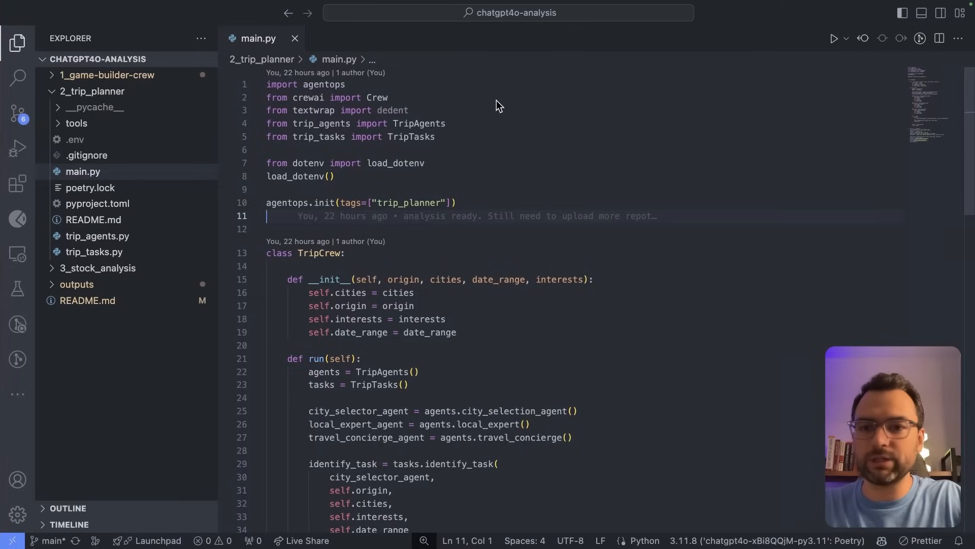
# - Collapse 2_trip_planner, expand 1_game-builder-crew and review its main.py
pyautogui.click(92, 91)
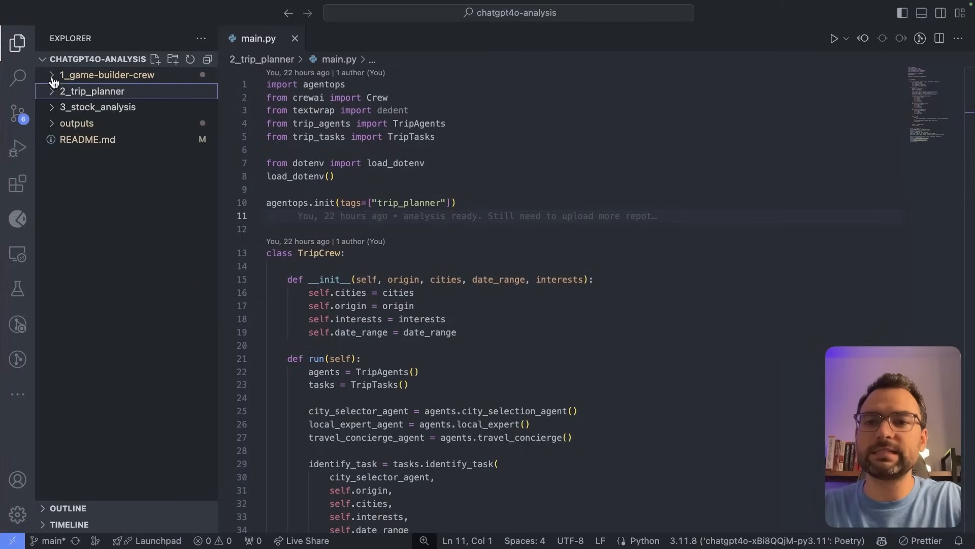
pyautogui.click(296, 37)
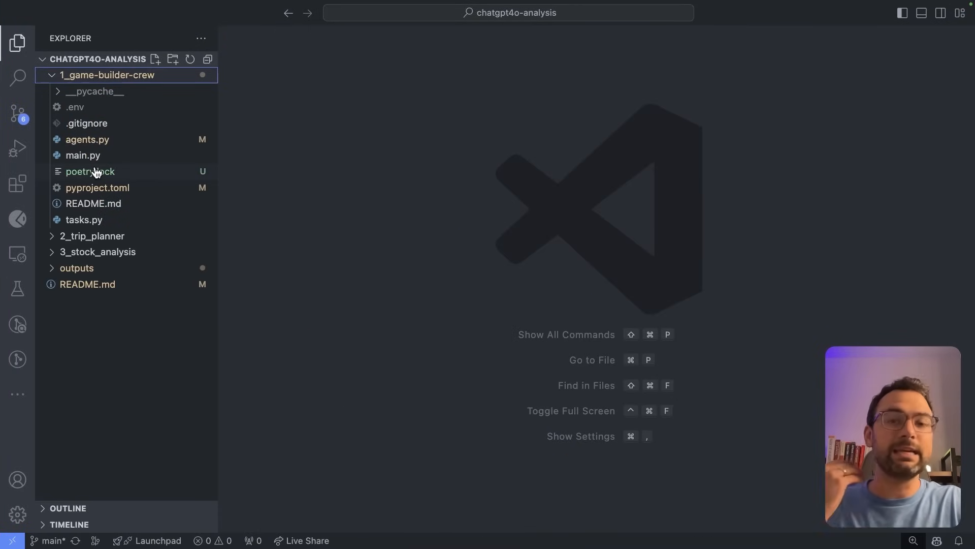
pyautogui.click(83, 154)
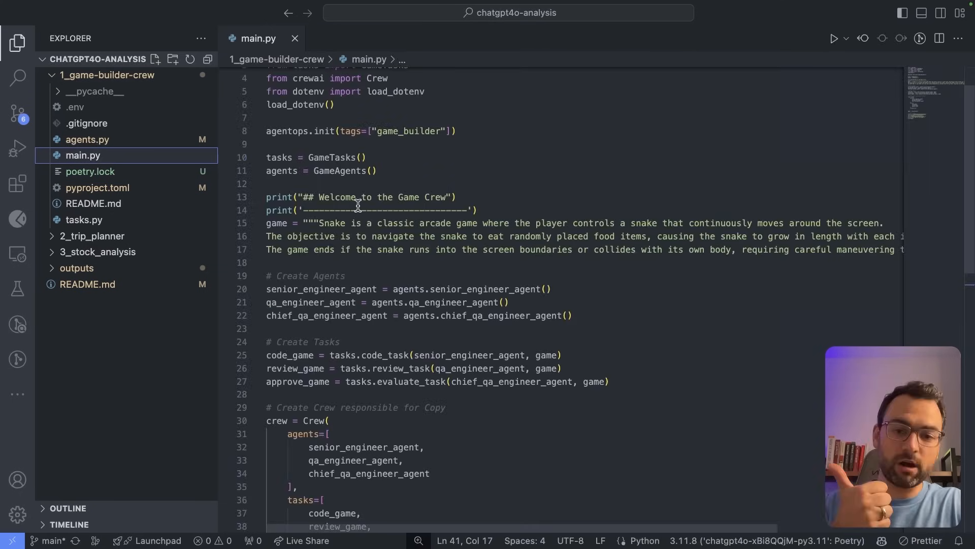
pyautogui.scroll(3)
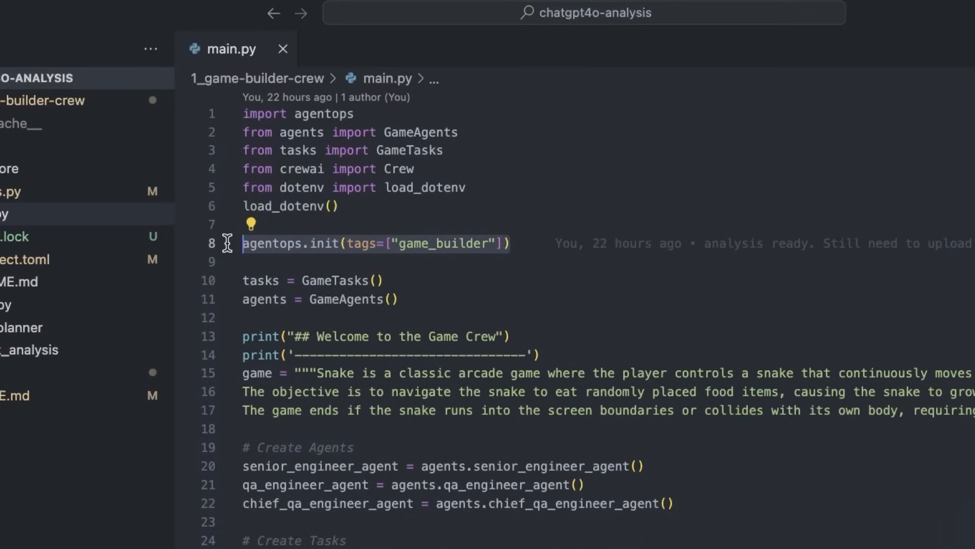
pyautogui.moveTo(362, 265)
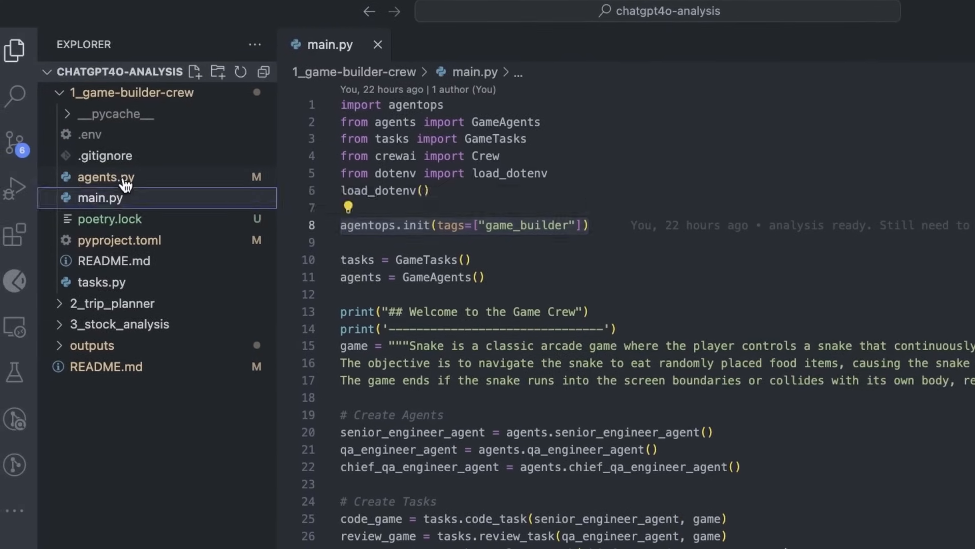
# - Review agents.py with the gpt-4o model and pyproject.toml with crewai and agentops dependencies
pyautogui.click(105, 177)
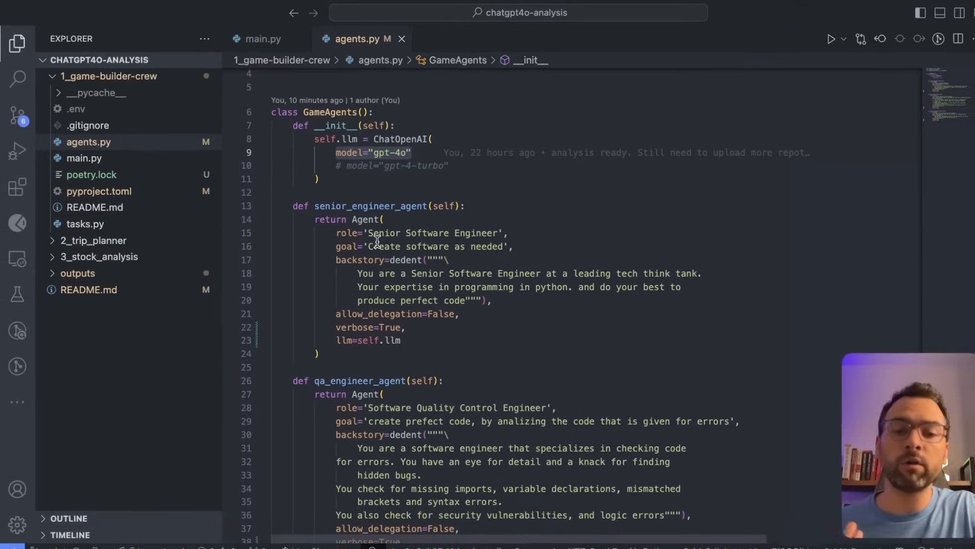
pyautogui.scroll(3)
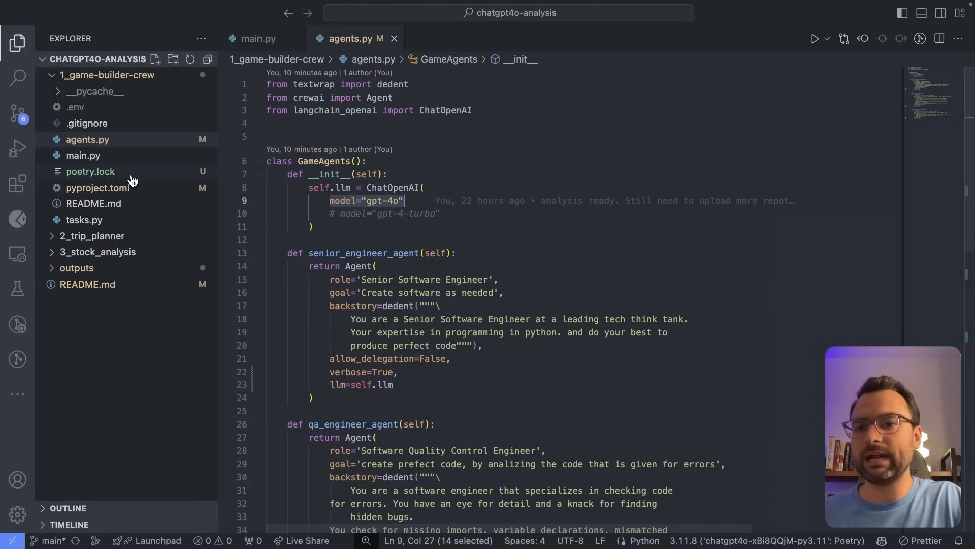
pyautogui.click(98, 187)
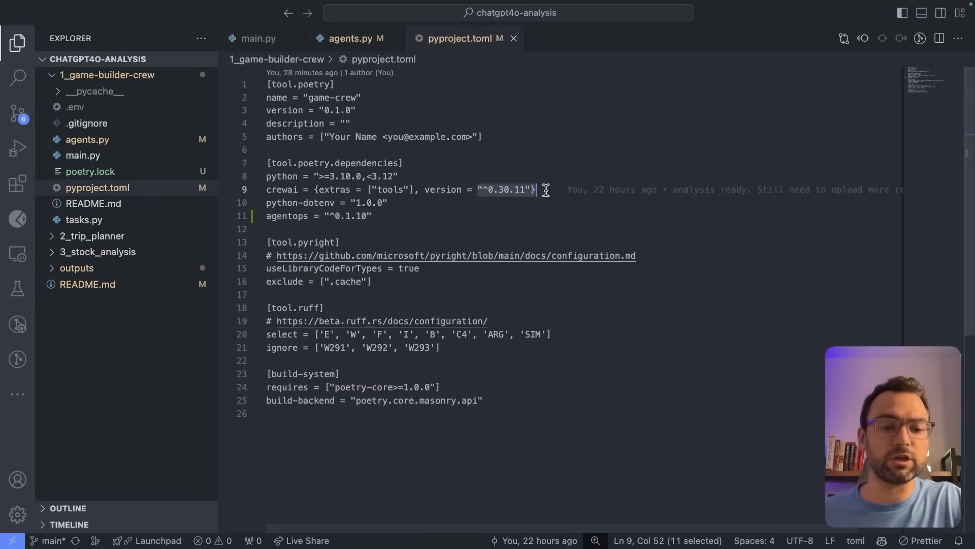
pyautogui.click(288, 215)
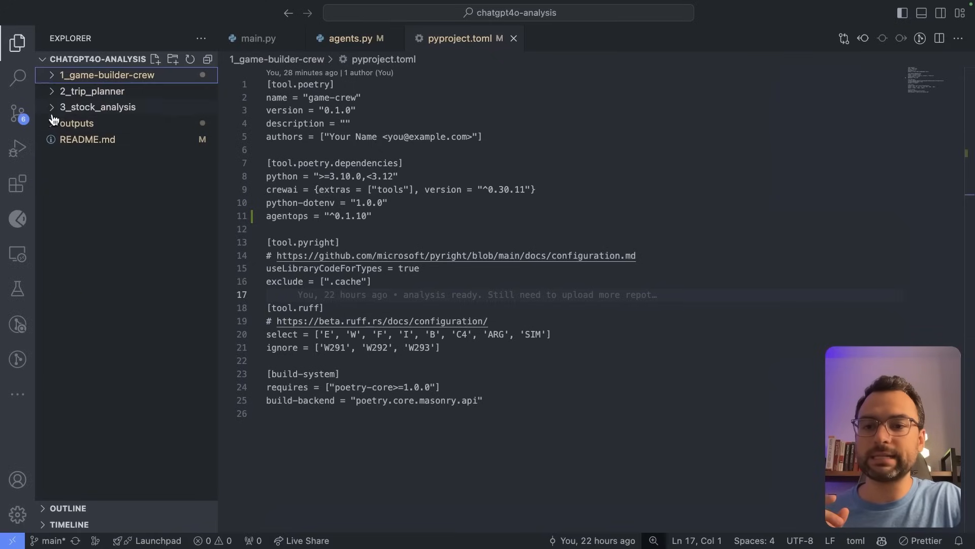
# - Expand the outputs folder and read through the generated game_planner_chatgpt4o.py snake game
pyautogui.click(76, 123)
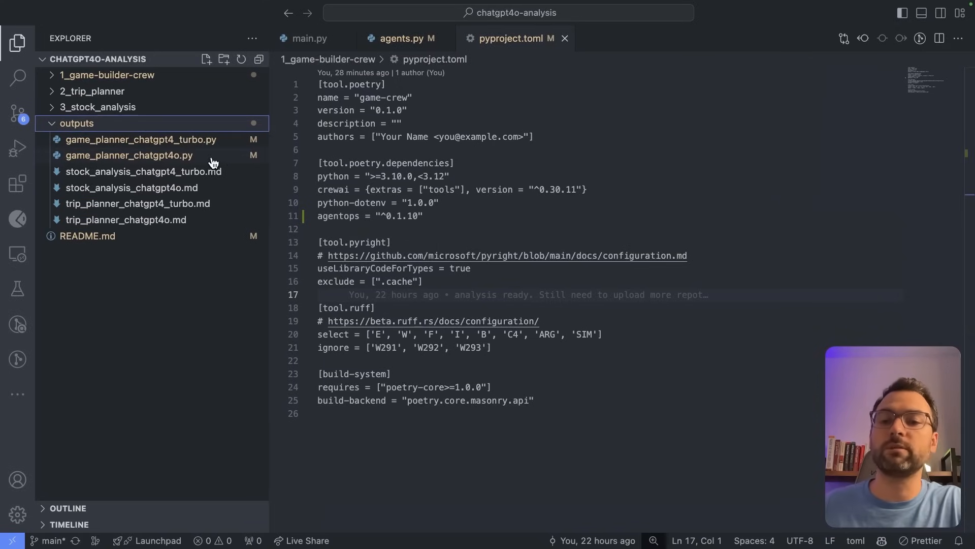
pyautogui.moveTo(173, 154)
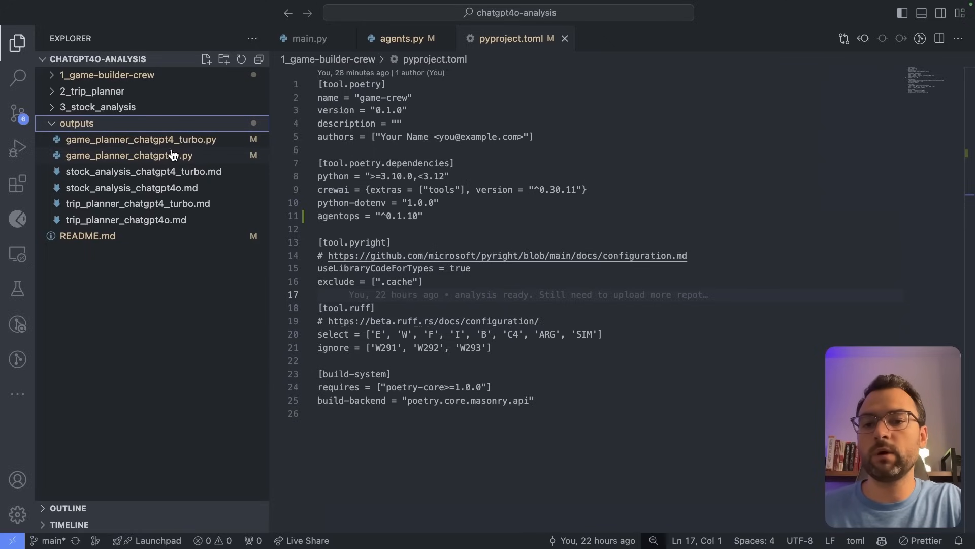
pyautogui.click(129, 154)
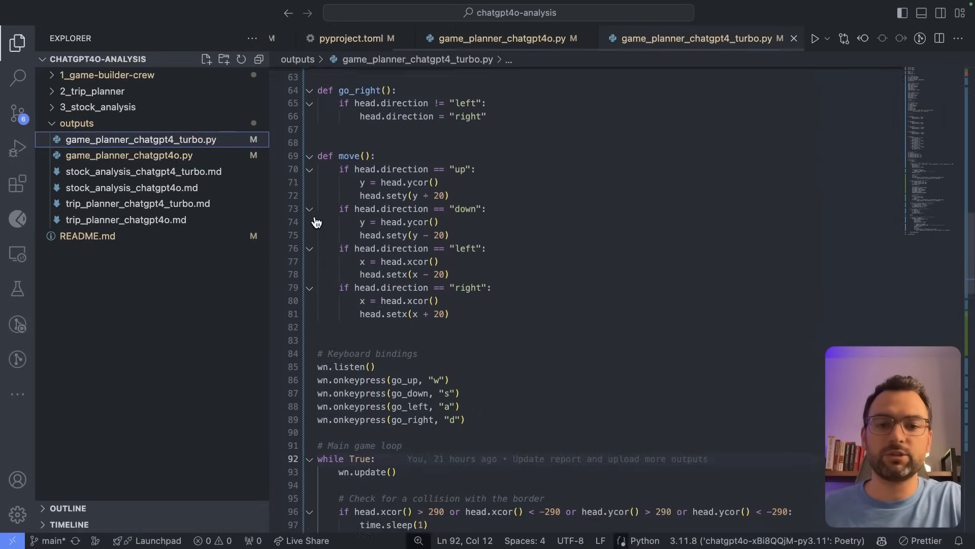
pyautogui.scroll(-3)
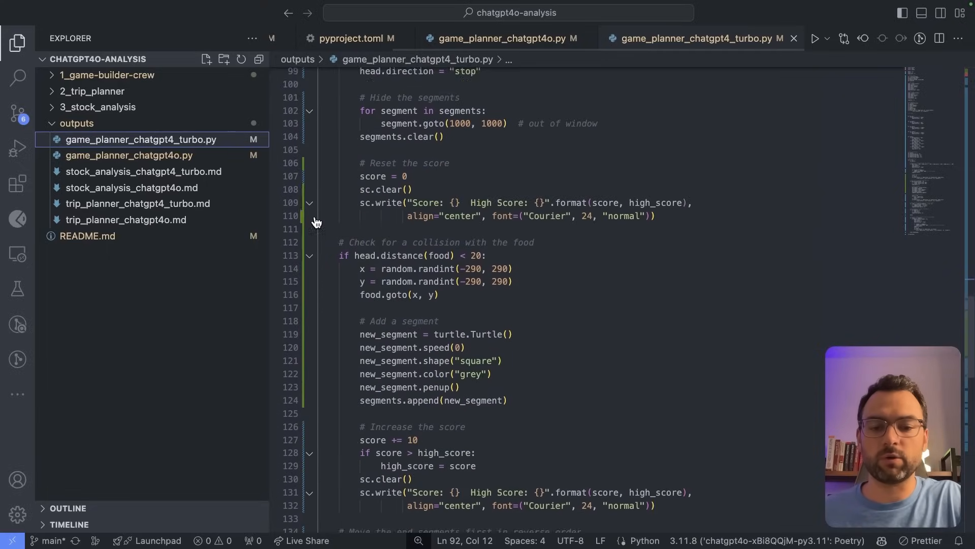
pyautogui.scroll(-3)
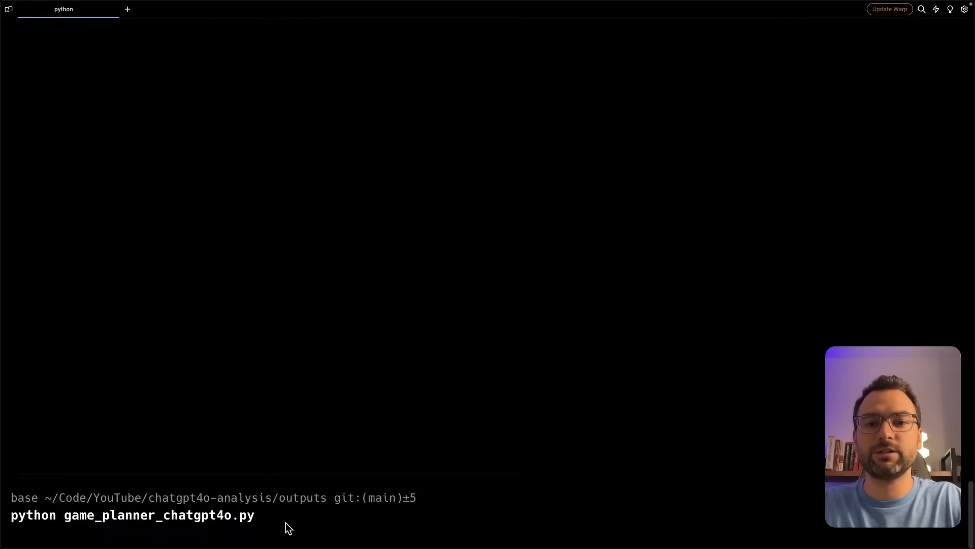
# - Run python game_planner_chatgpt4o.py in the outputs directory
pyautogui.press('Return')
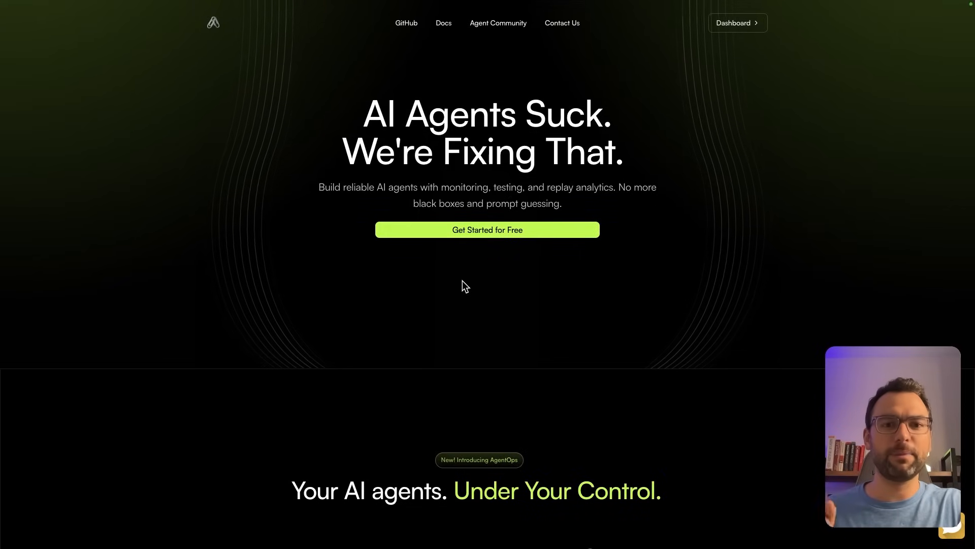
pyautogui.moveTo(484, 109)
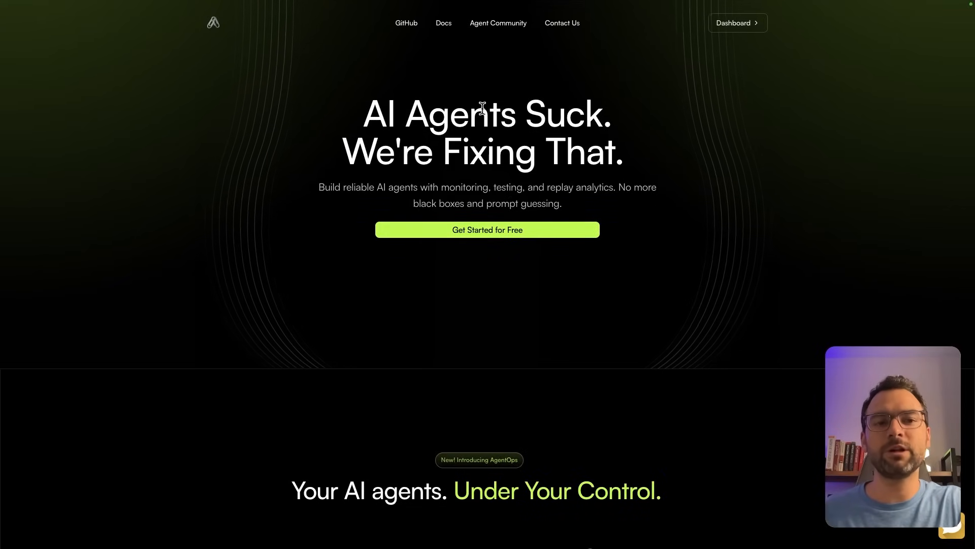
pyautogui.scroll(-3)
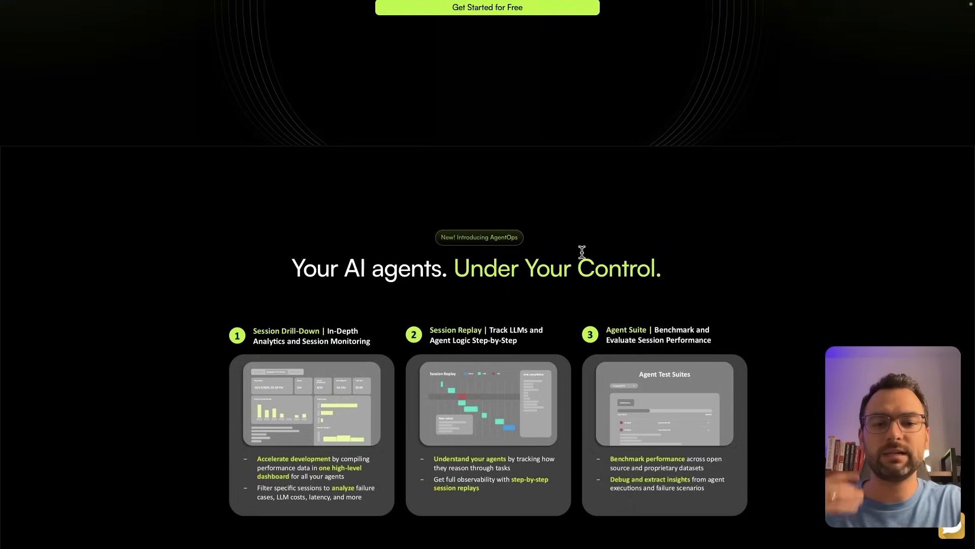
pyautogui.scroll(-3)
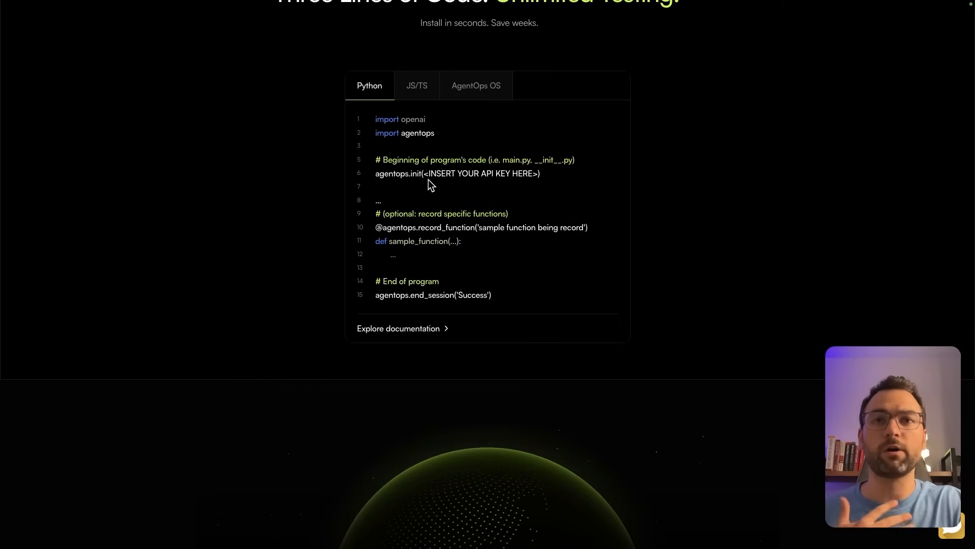
pyautogui.scroll(3)
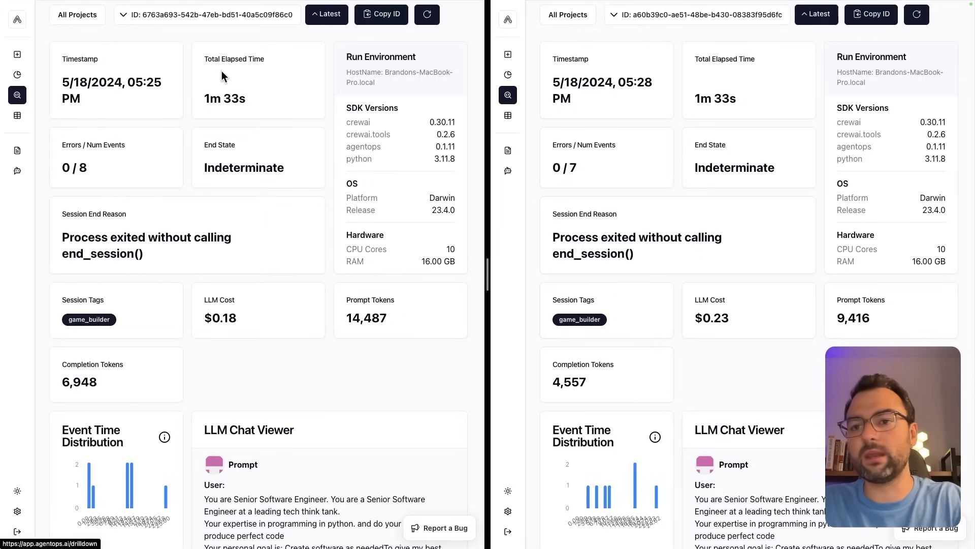
pyautogui.moveTo(192, 245)
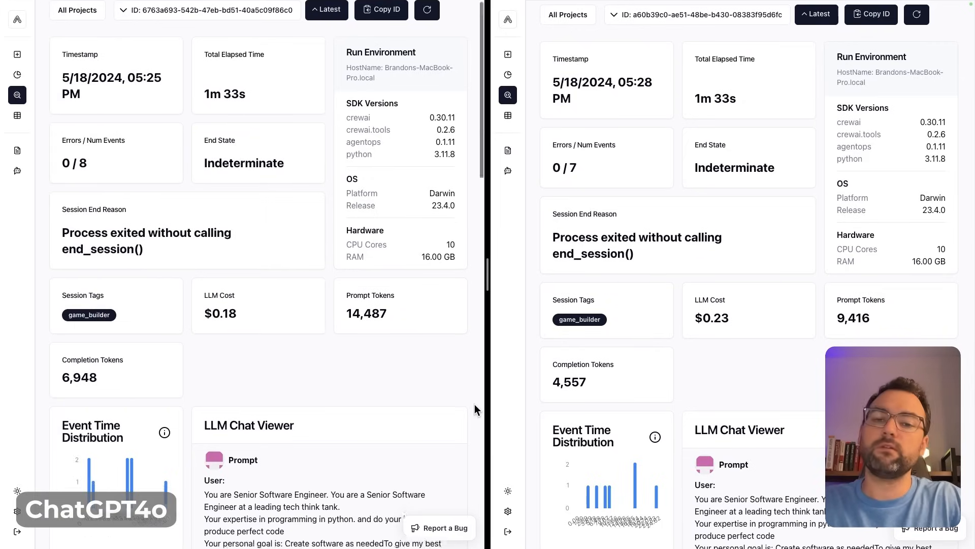
# - Compare the two game_builder sessions' 1m 33s elapsed times and 8 versus 7 events
pyautogui.scroll(-3)
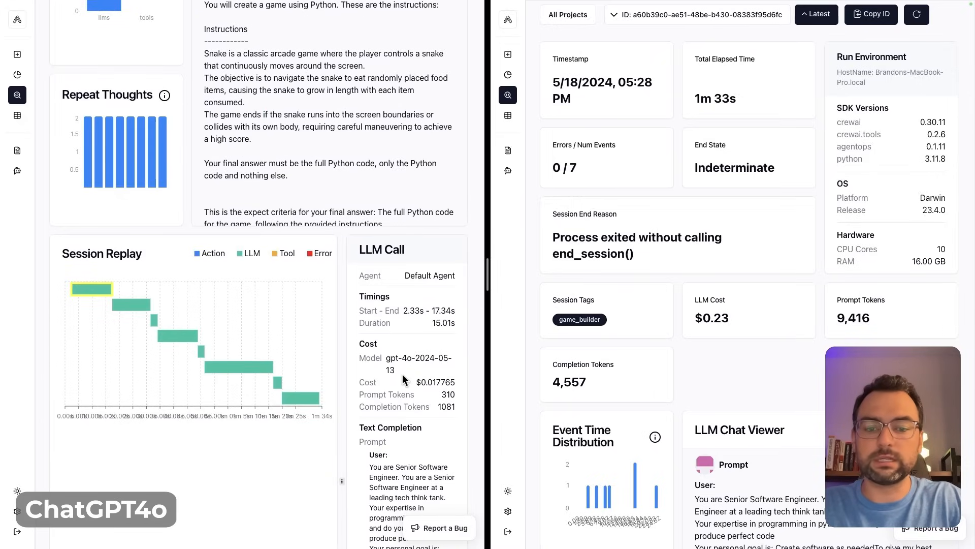
pyautogui.doubleClick(398, 357)
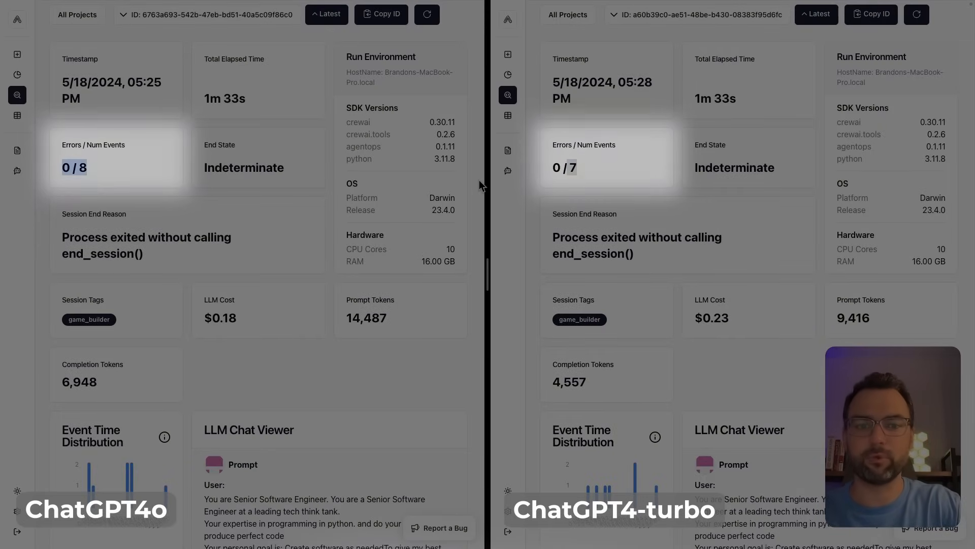
pyautogui.moveTo(246, 112)
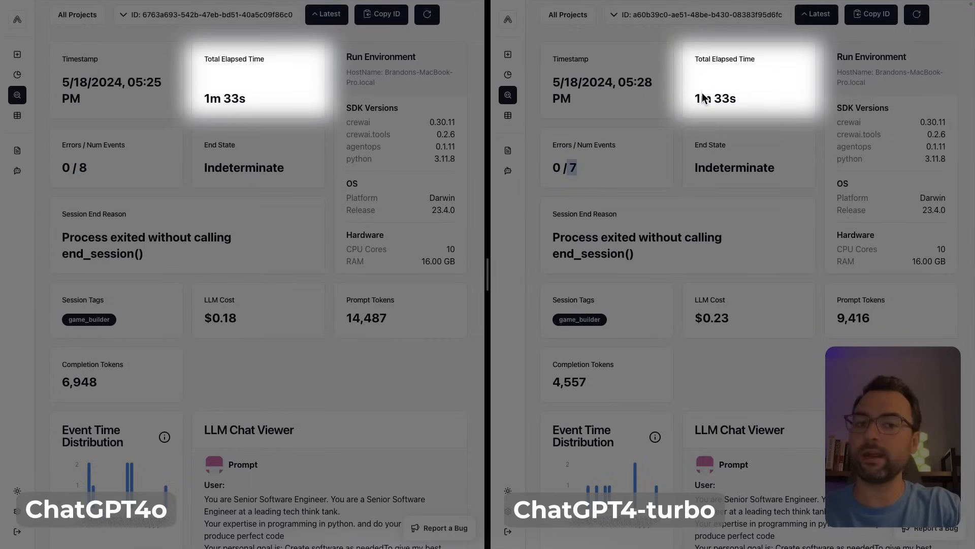
pyautogui.doubleClick(717, 98)
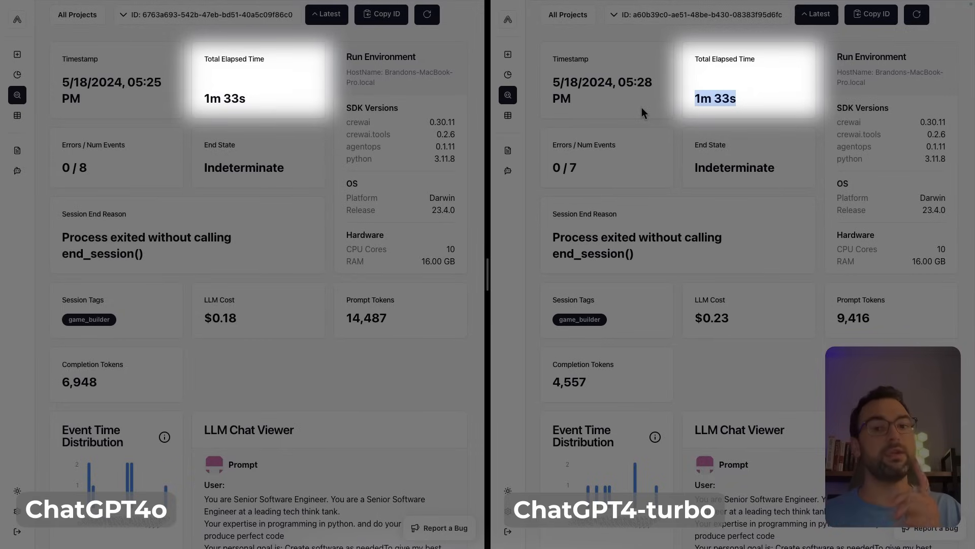
pyautogui.moveTo(305, 374)
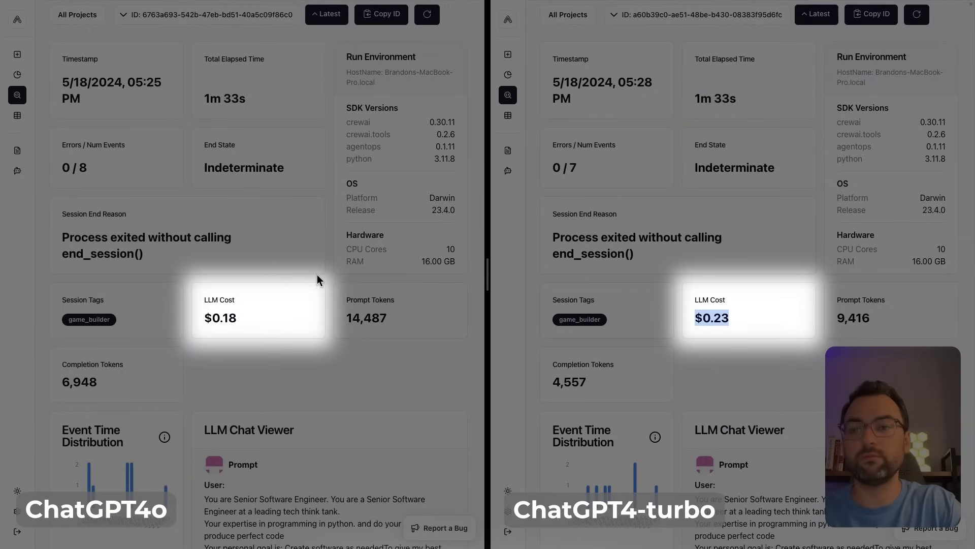
pyautogui.moveTo(793, 345)
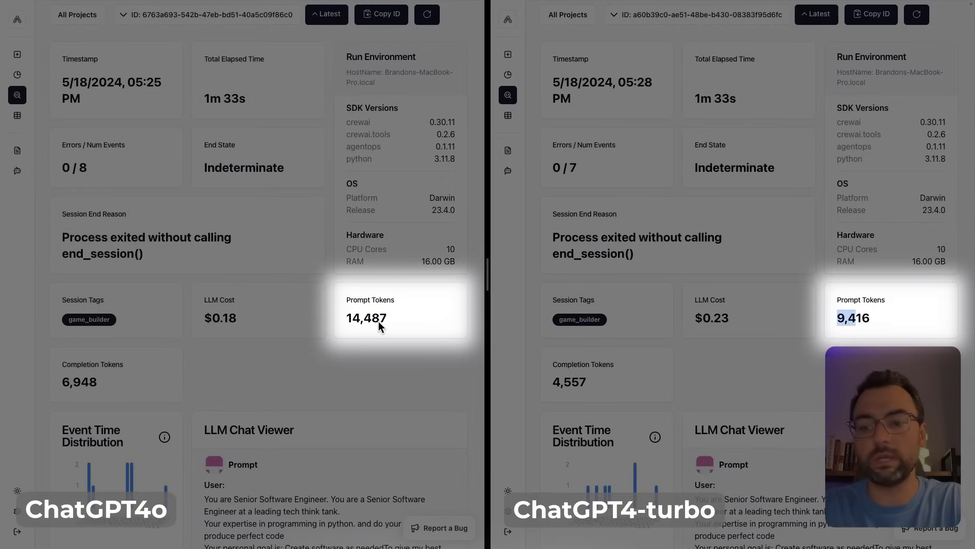
pyautogui.moveTo(371, 337)
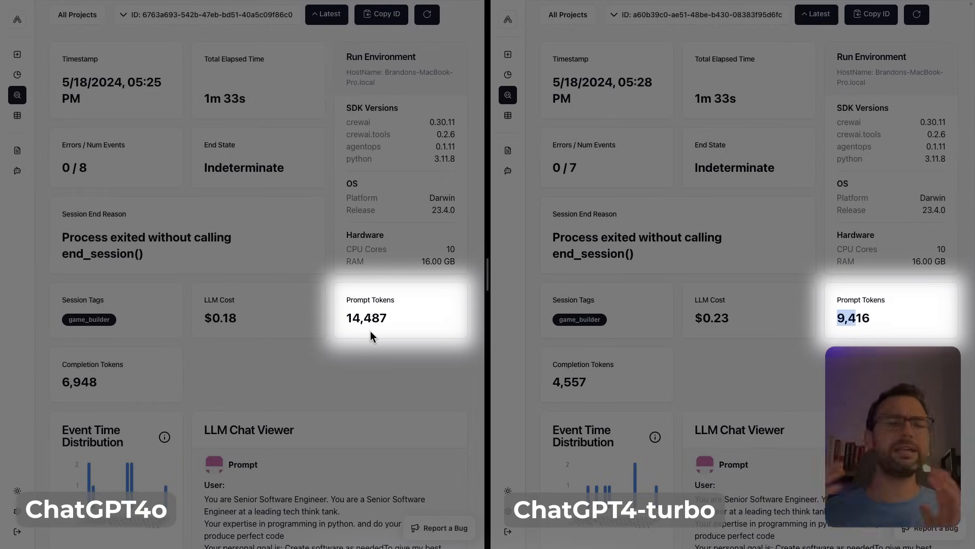
pyautogui.moveTo(348, 305)
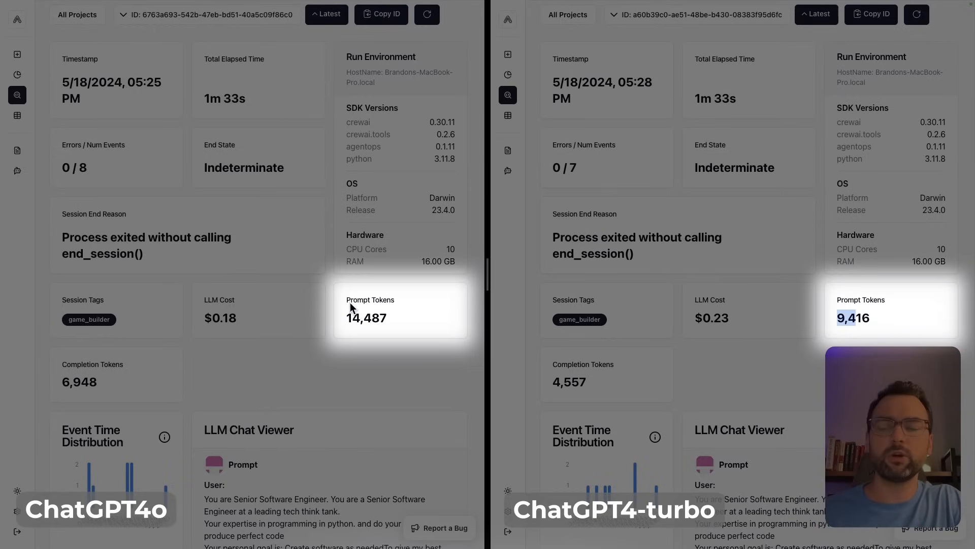
pyautogui.moveTo(121, 366)
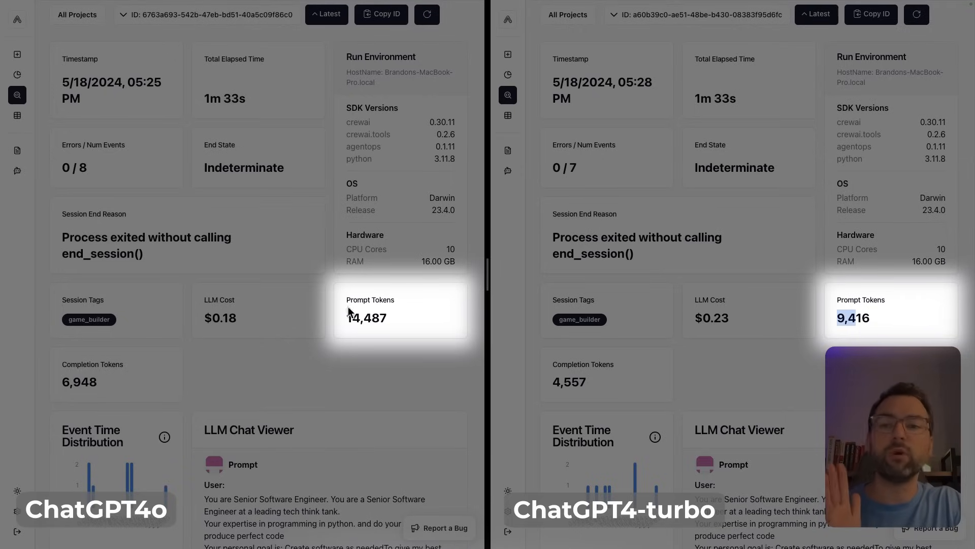
pyautogui.moveTo(313, 346)
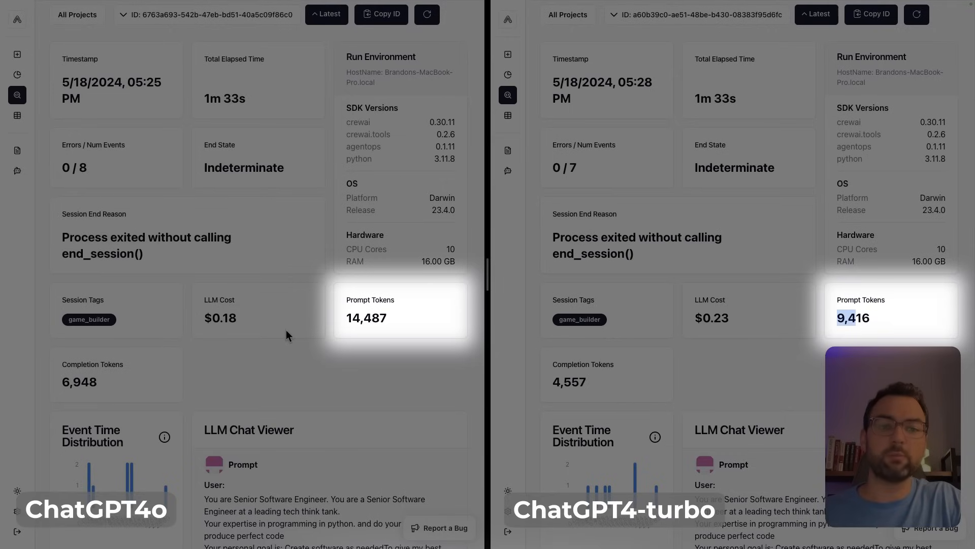
pyautogui.moveTo(305, 331)
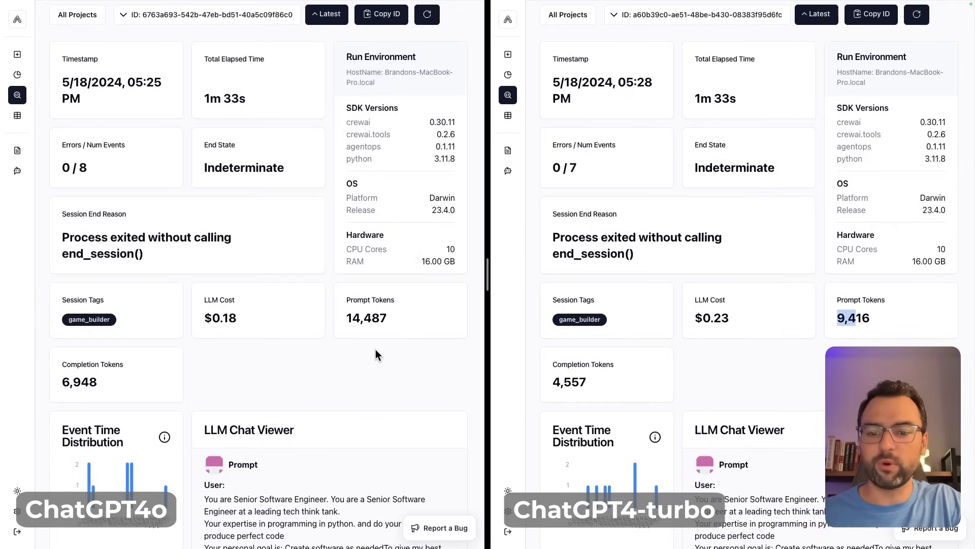
pyautogui.moveTo(740, 97)
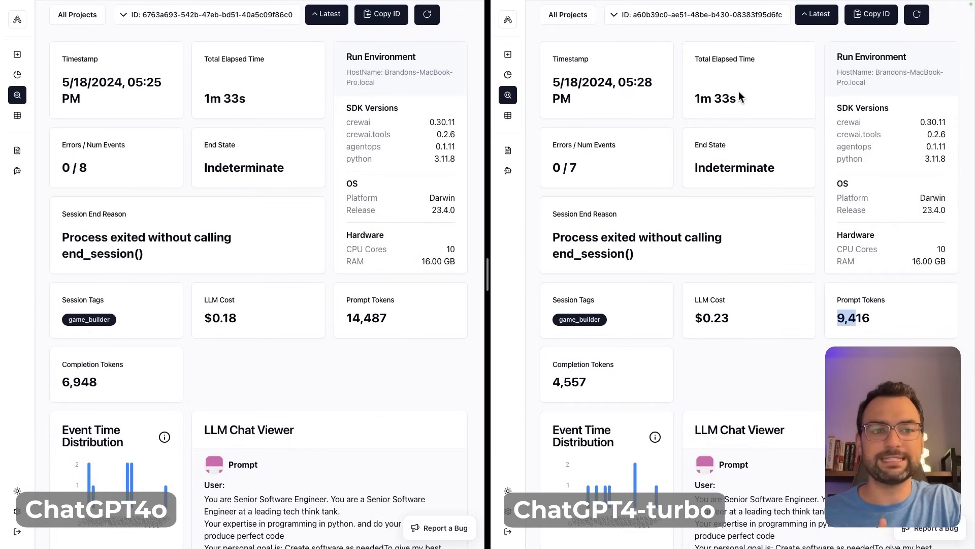
pyautogui.moveTo(747, 102)
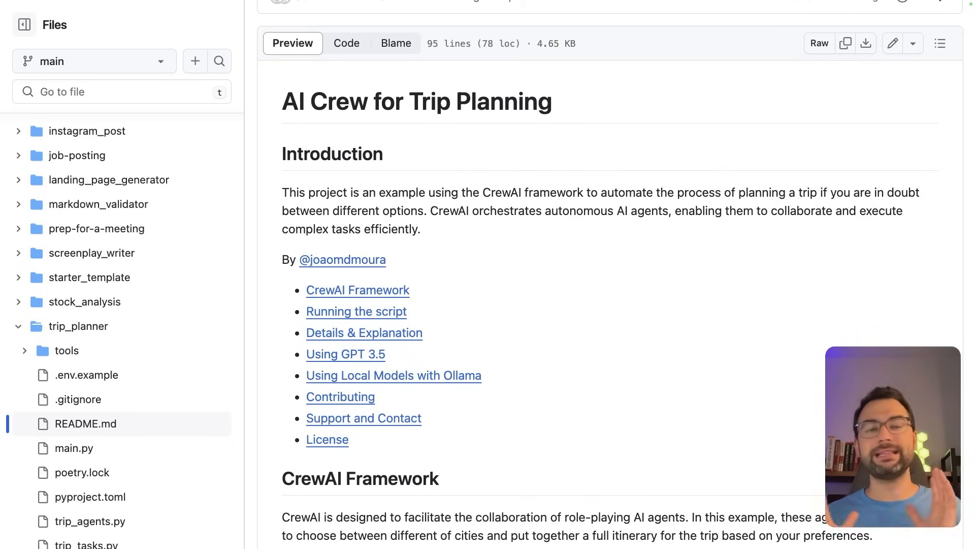
pyautogui.moveTo(414, 104)
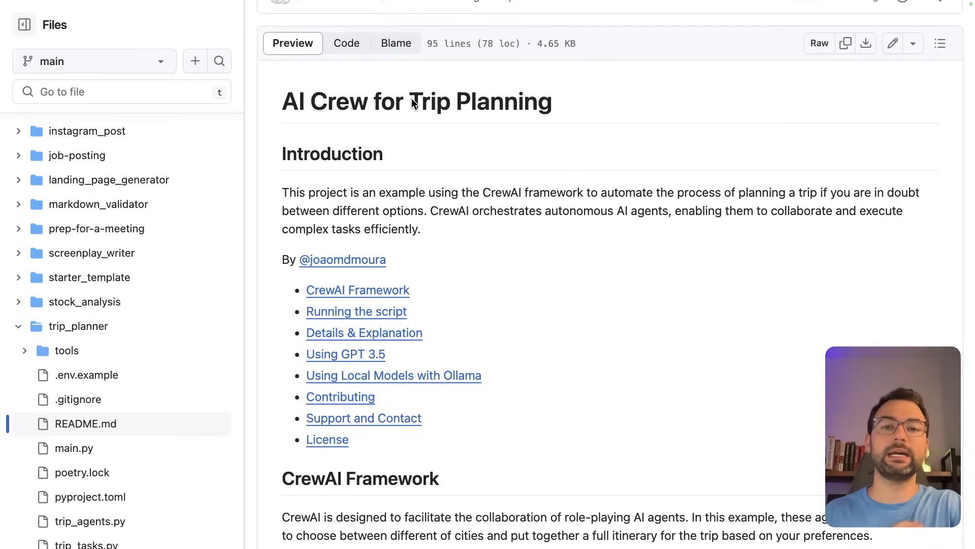
pyautogui.moveTo(449, 107)
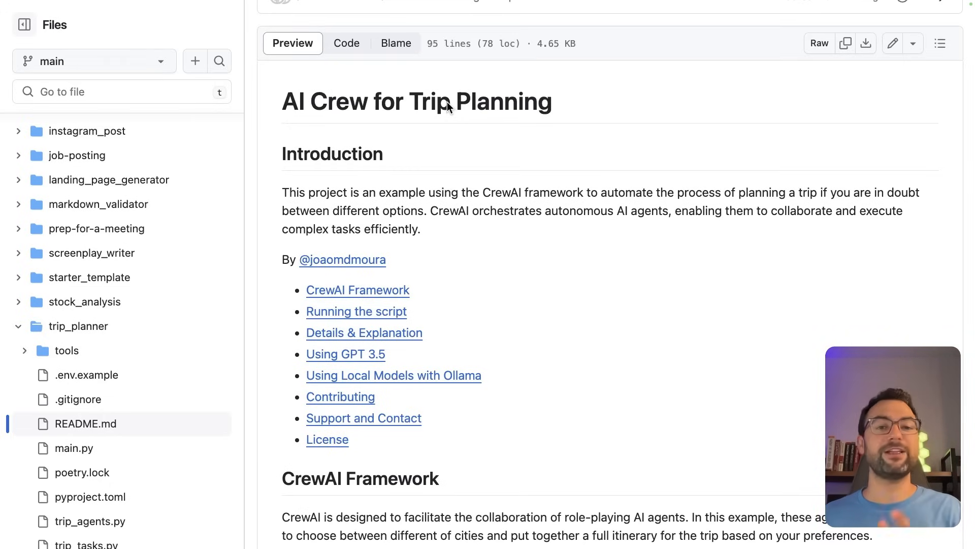
pyautogui.moveTo(659, 250)
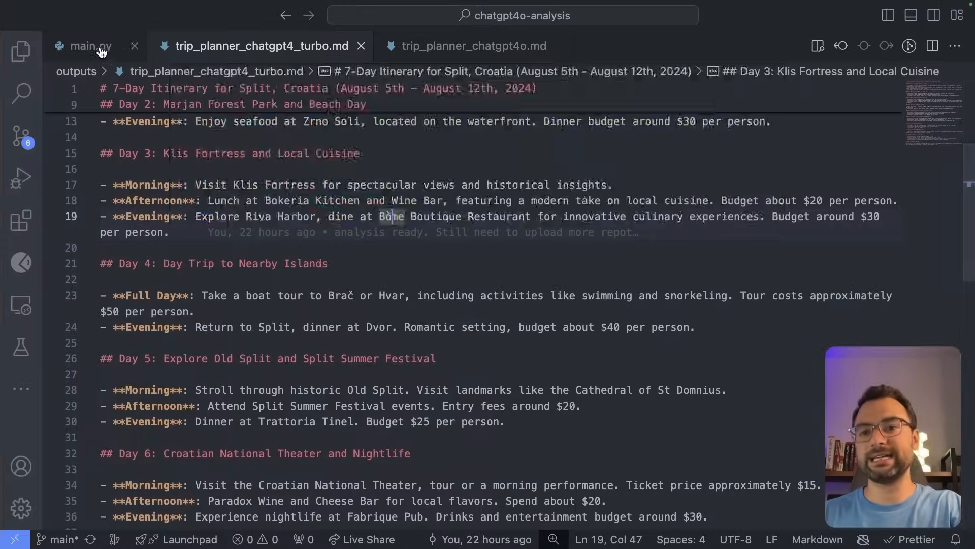
# - Show main.py's trip inputs: Atlanta origin, Zagreb and Split cities, August dates
pyautogui.click(90, 46)
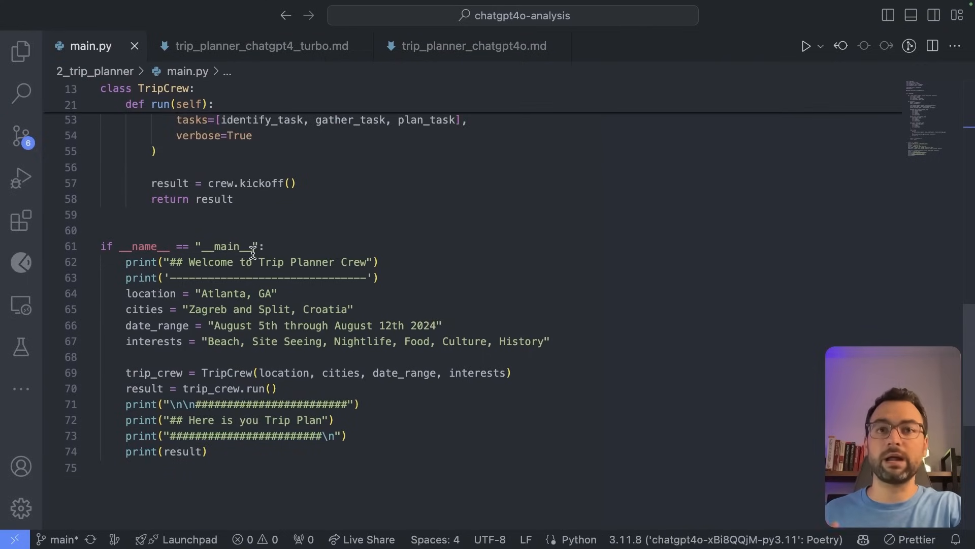
pyautogui.moveTo(269, 288)
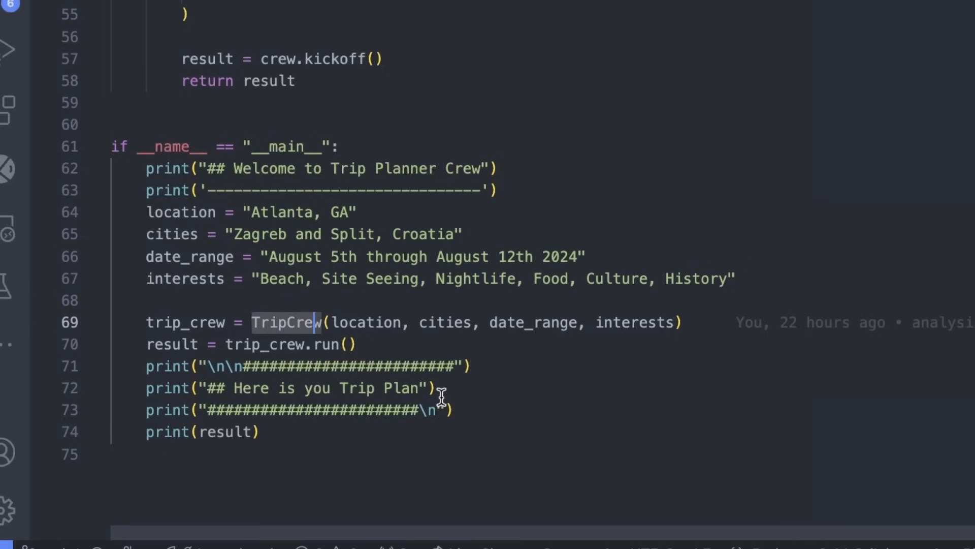
pyautogui.scroll(3)
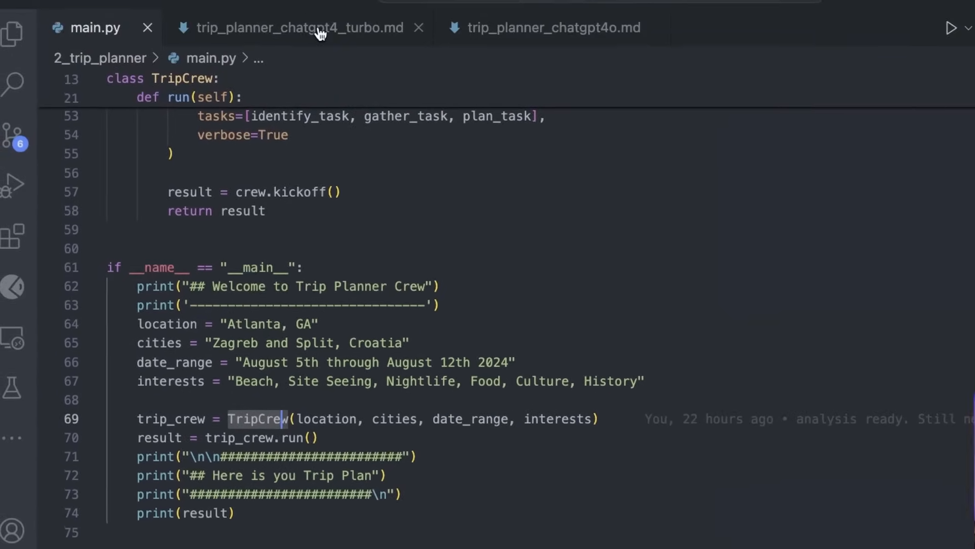
# - Scroll trip_planner_chatgpt4_turbo.md to Day 7, weather tips and the $1,680 budget total
pyautogui.click(293, 27)
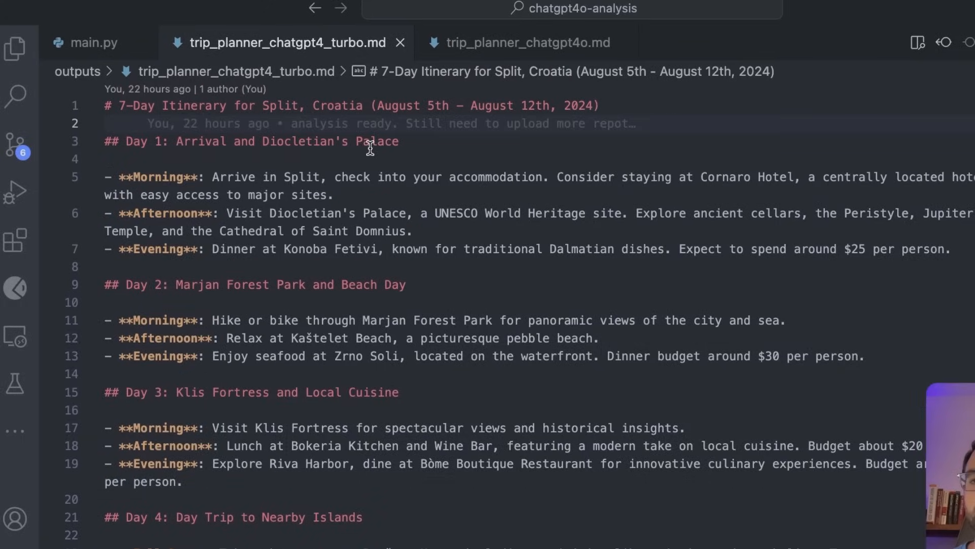
pyautogui.scroll(-3)
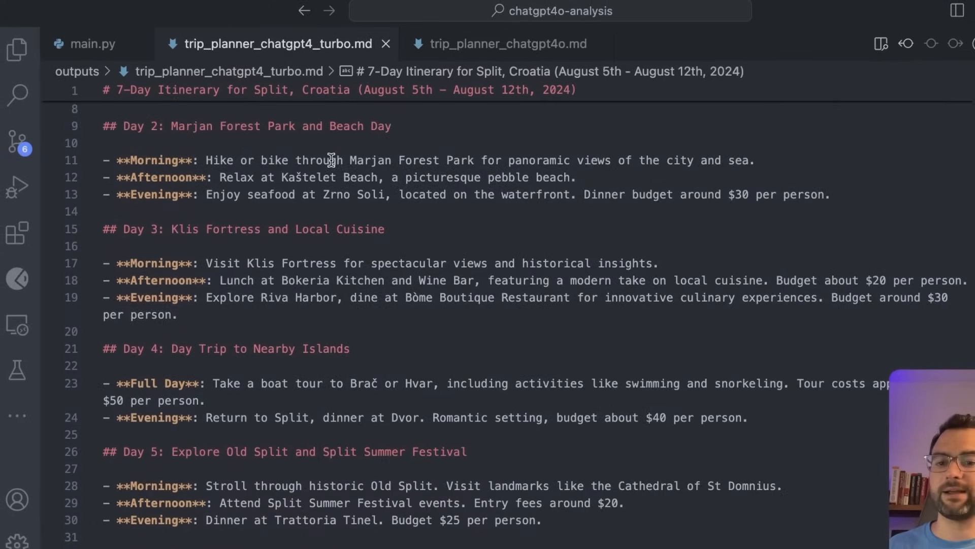
pyautogui.scroll(-3)
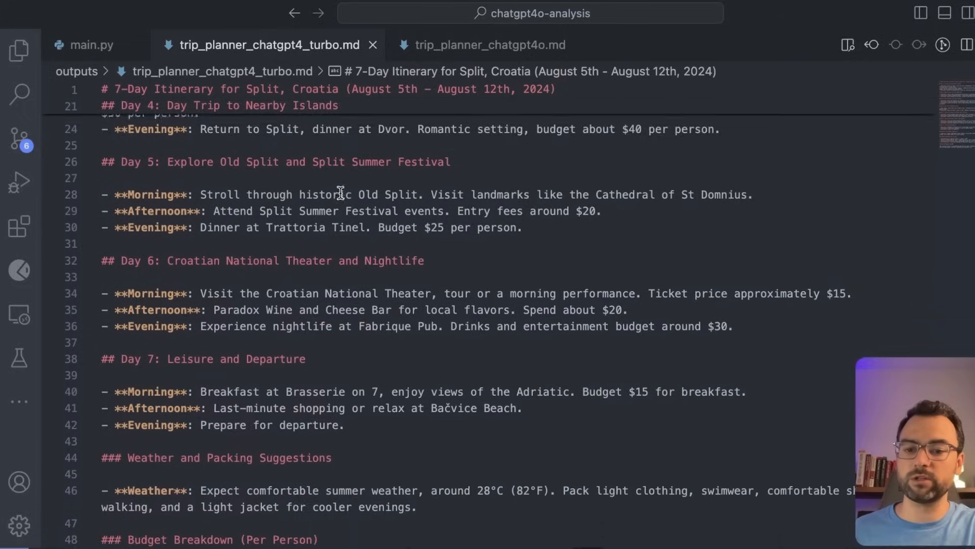
pyautogui.scroll(-3)
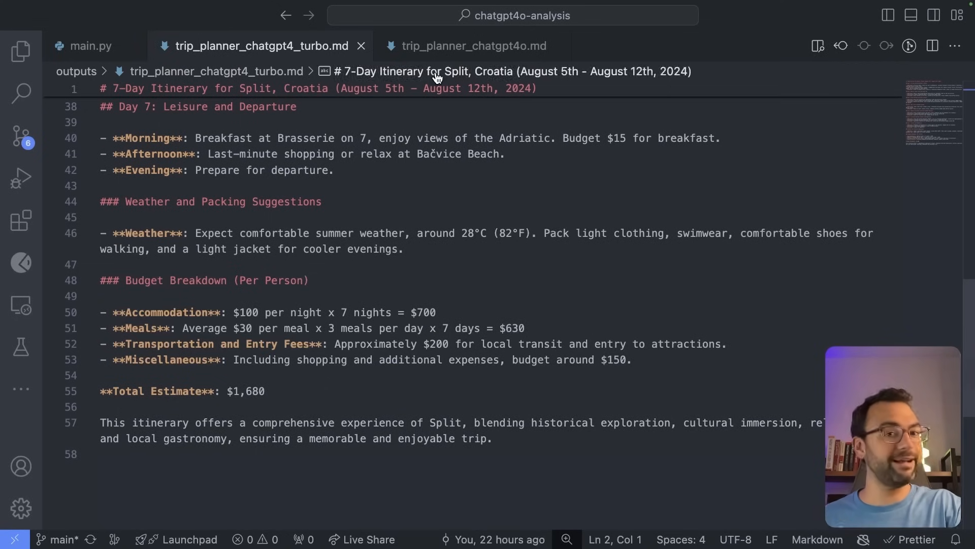
# - Read trip_planner_chatgpt4o.md through to its Overall Budget Breakdown of $1,870 and Packing List
pyautogui.click(475, 46)
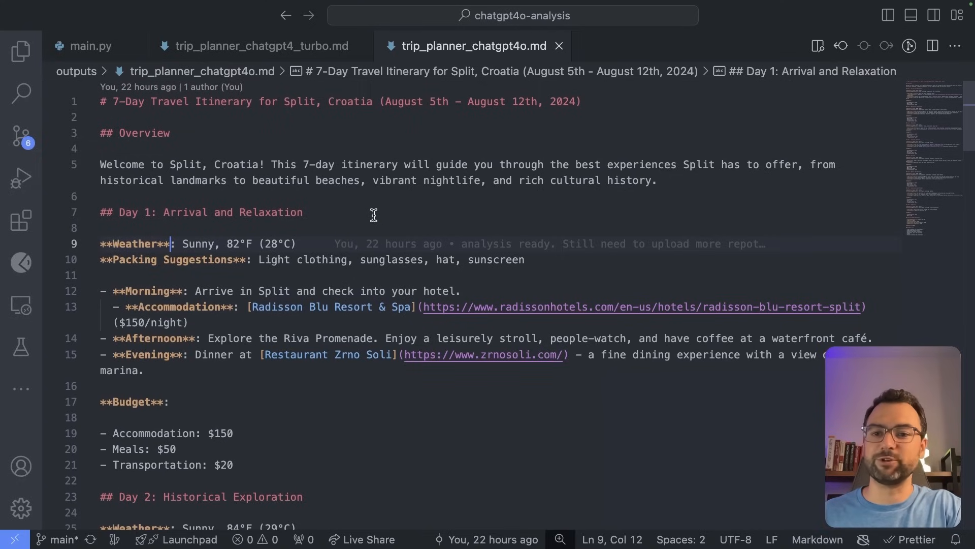
pyautogui.scroll(3)
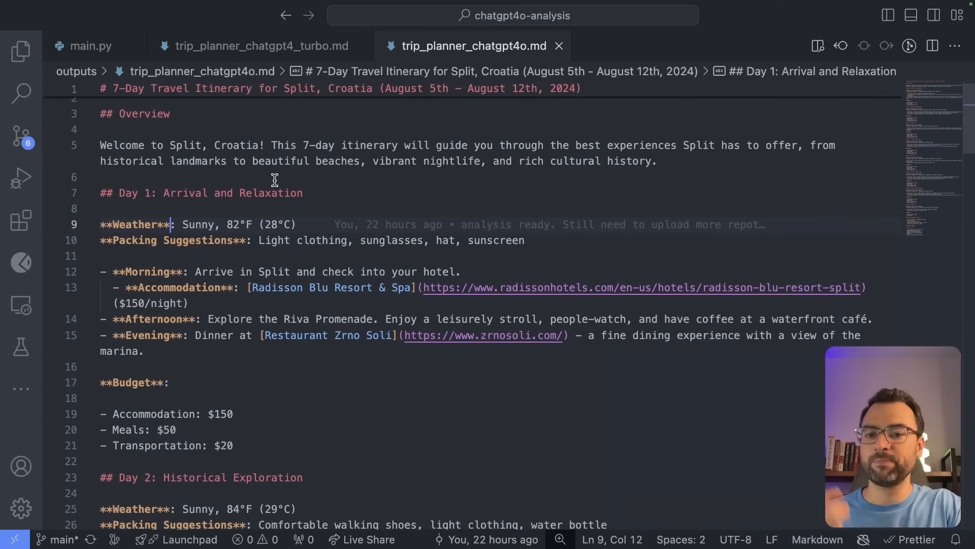
pyautogui.scroll(3)
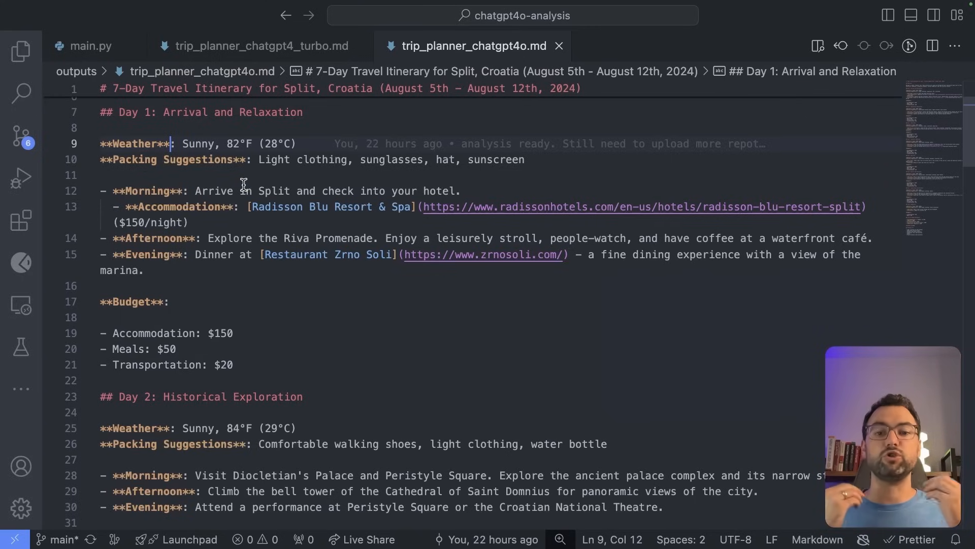
pyautogui.scroll(-3)
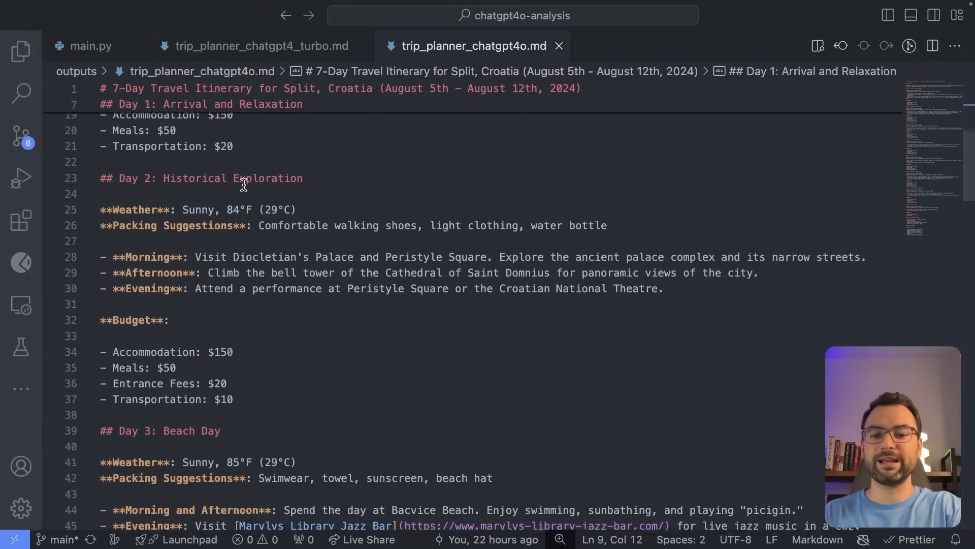
pyautogui.scroll(-3)
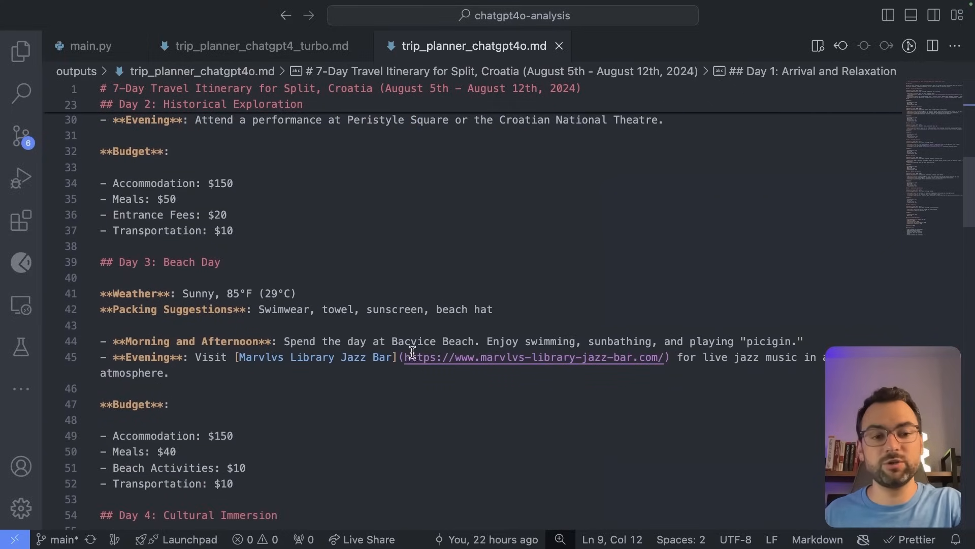
pyautogui.scroll(-3)
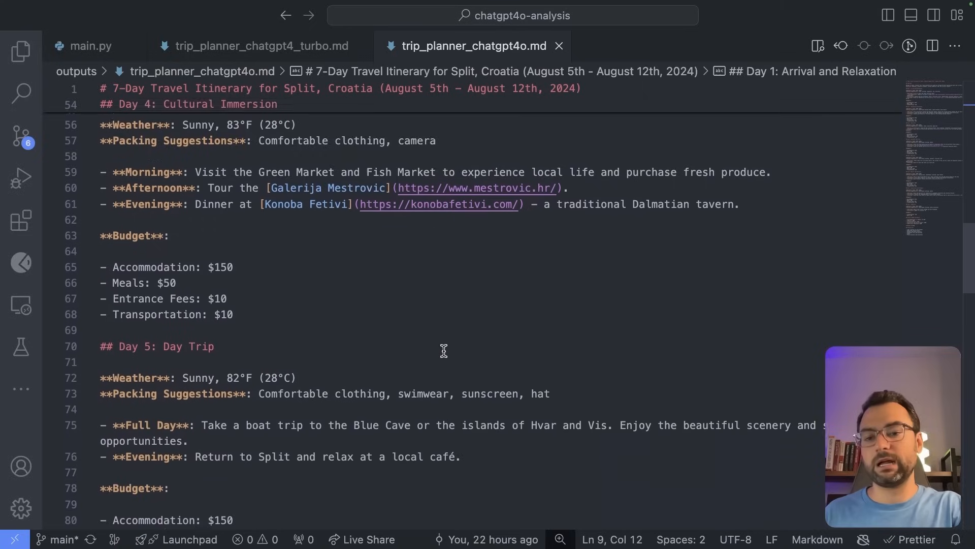
pyautogui.scroll(-3)
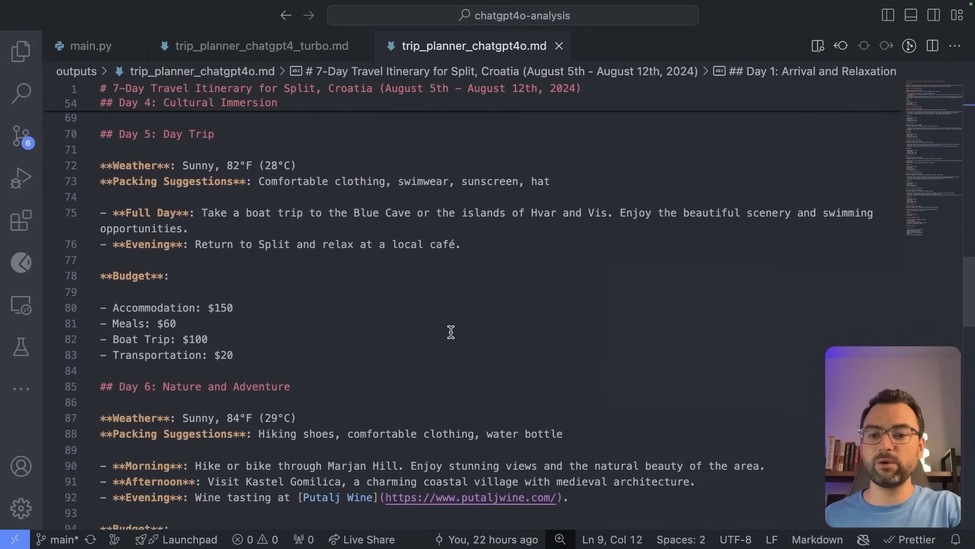
pyautogui.scroll(-3)
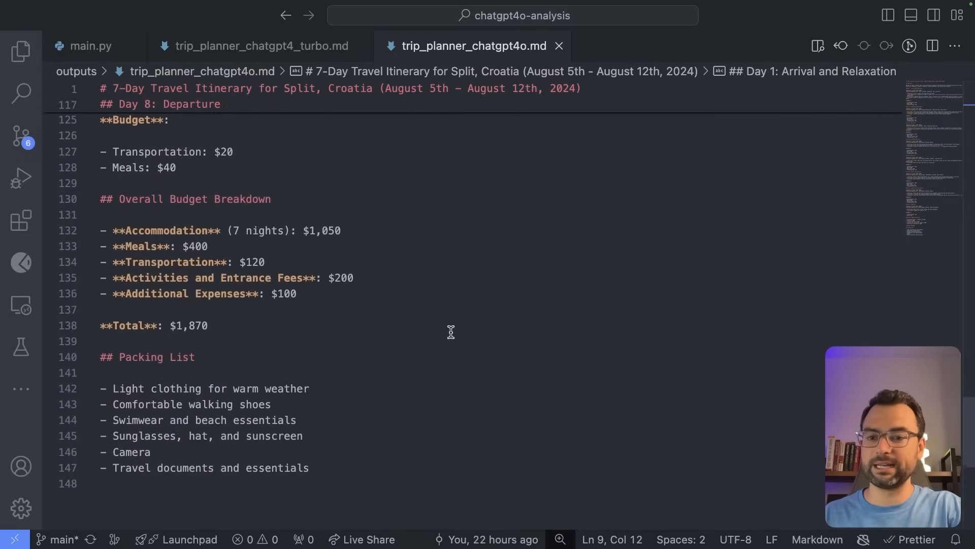
pyautogui.scroll(3)
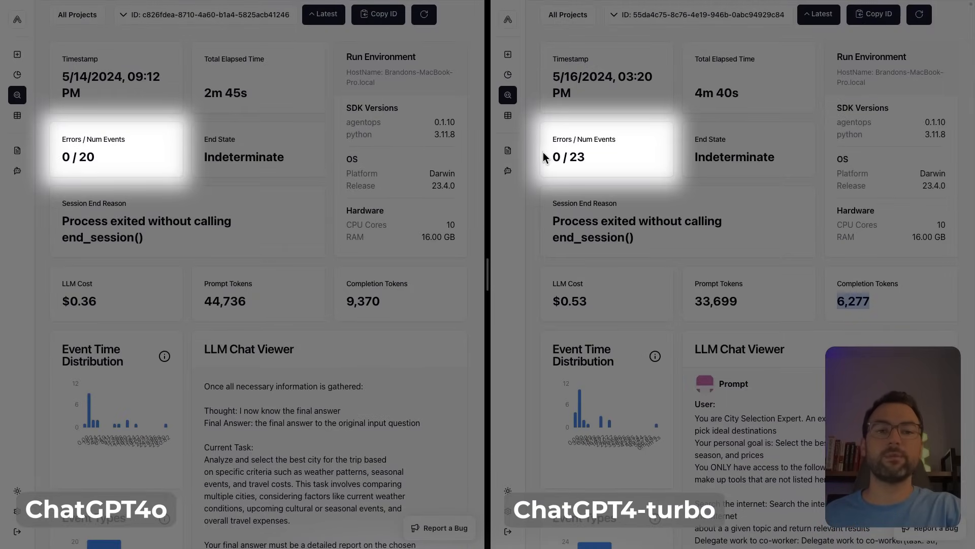
pyautogui.moveTo(400, 126)
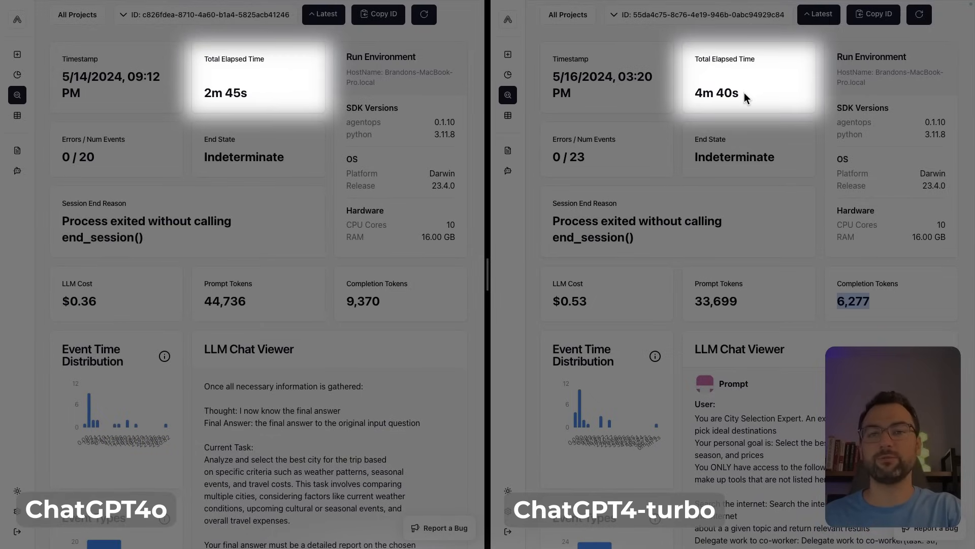
pyautogui.moveTo(753, 99)
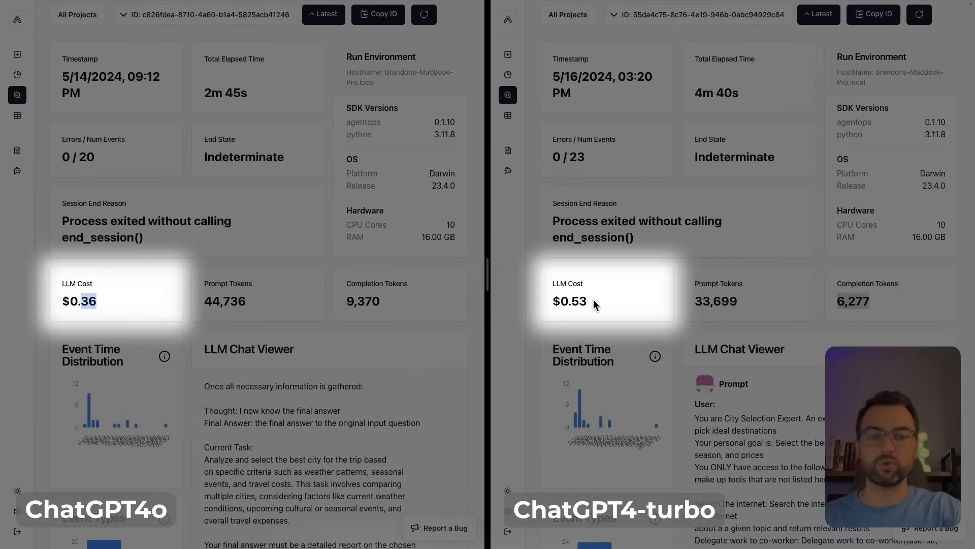
pyautogui.moveTo(684, 135)
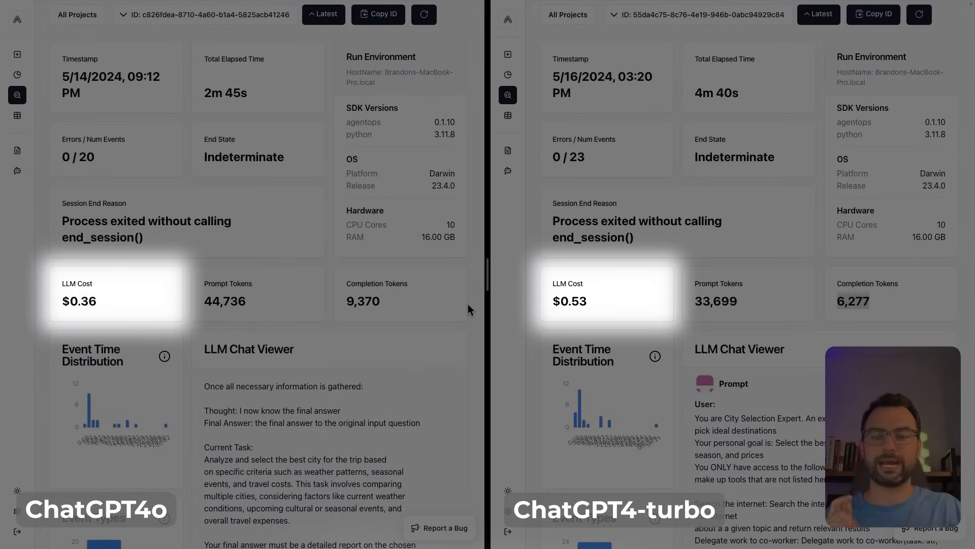
pyautogui.moveTo(292, 293)
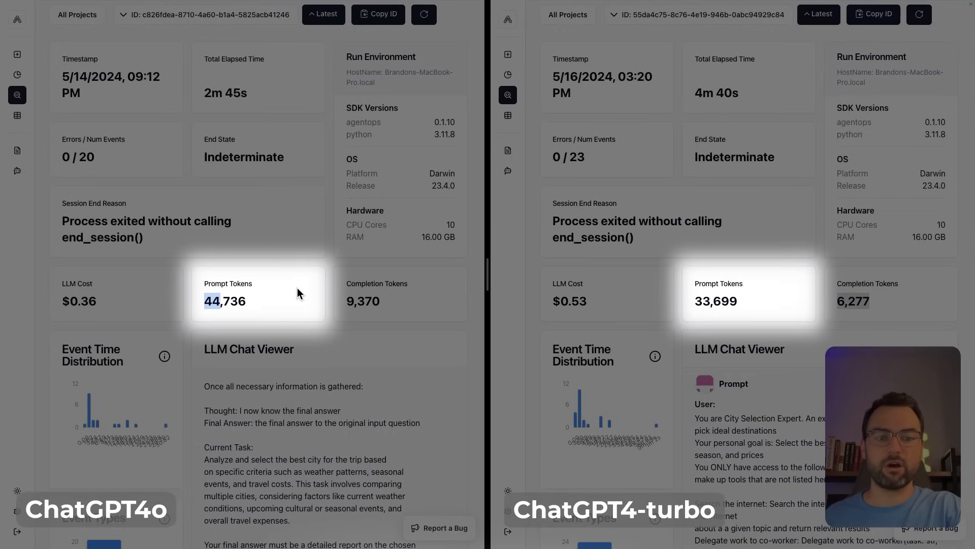
pyautogui.moveTo(557, 292)
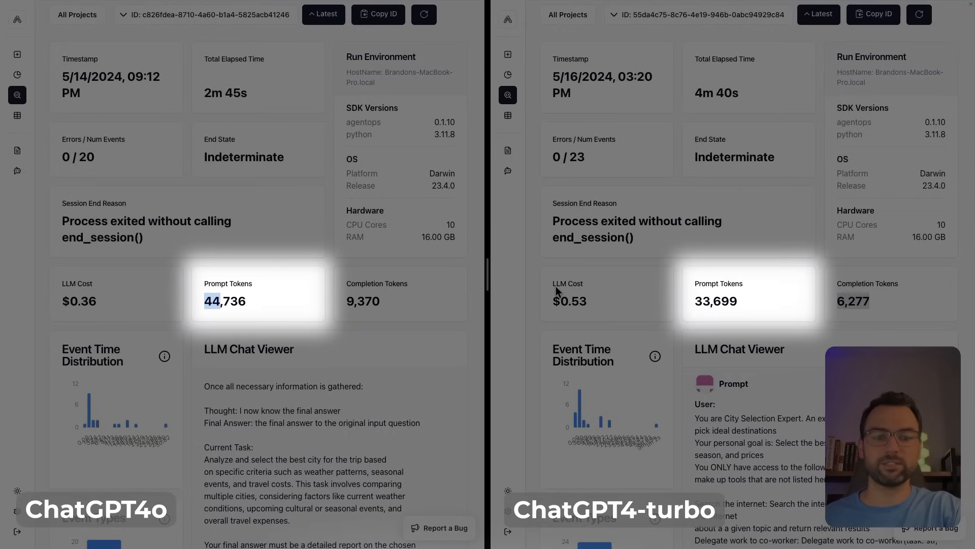
pyautogui.moveTo(705, 308)
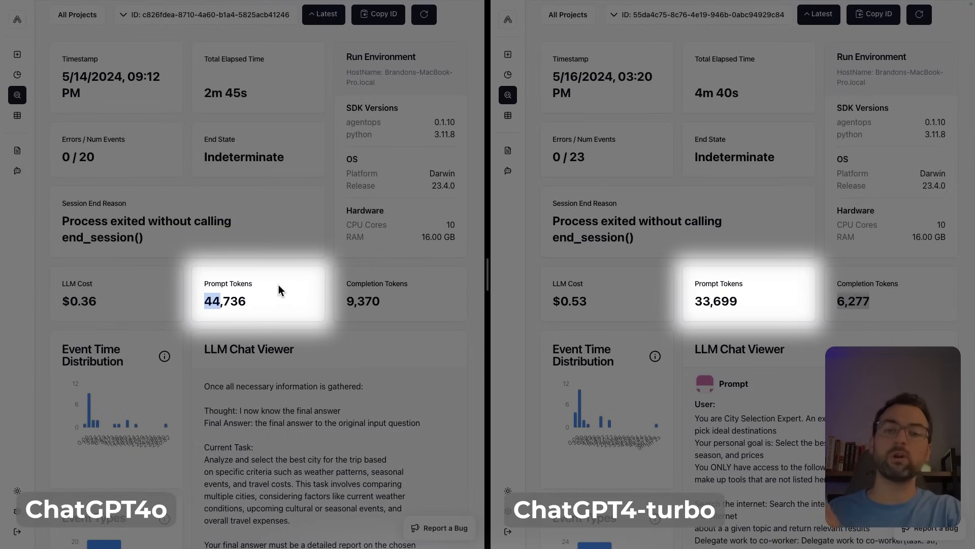
pyautogui.moveTo(355, 296)
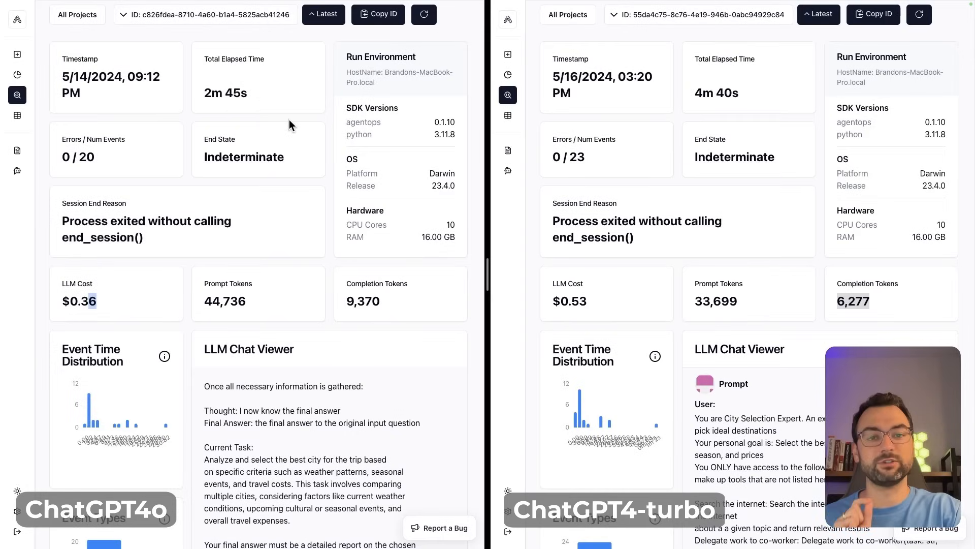
pyautogui.moveTo(343, 209)
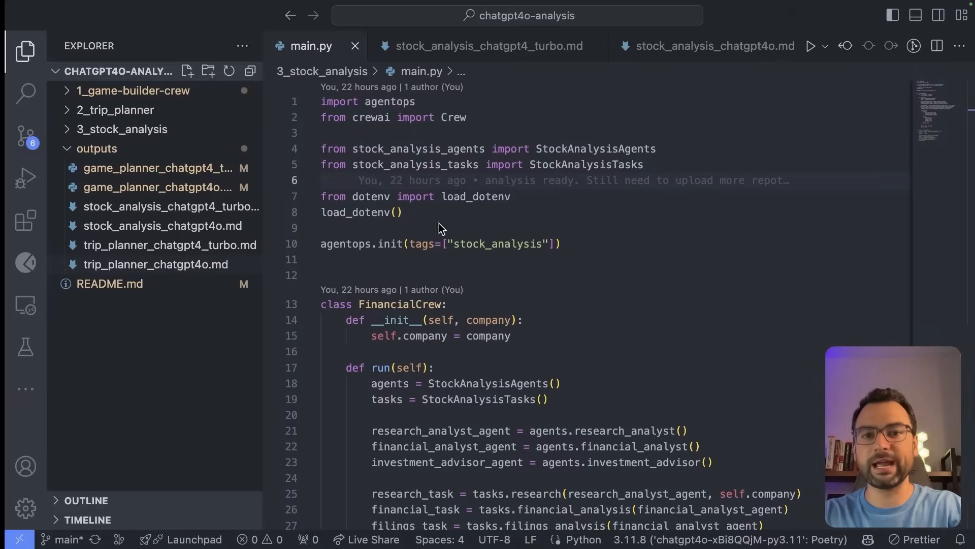
# - Scroll 3_stock_analysis/main.py to the __main__ block setting Tesla as the company
pyautogui.scroll(-3)
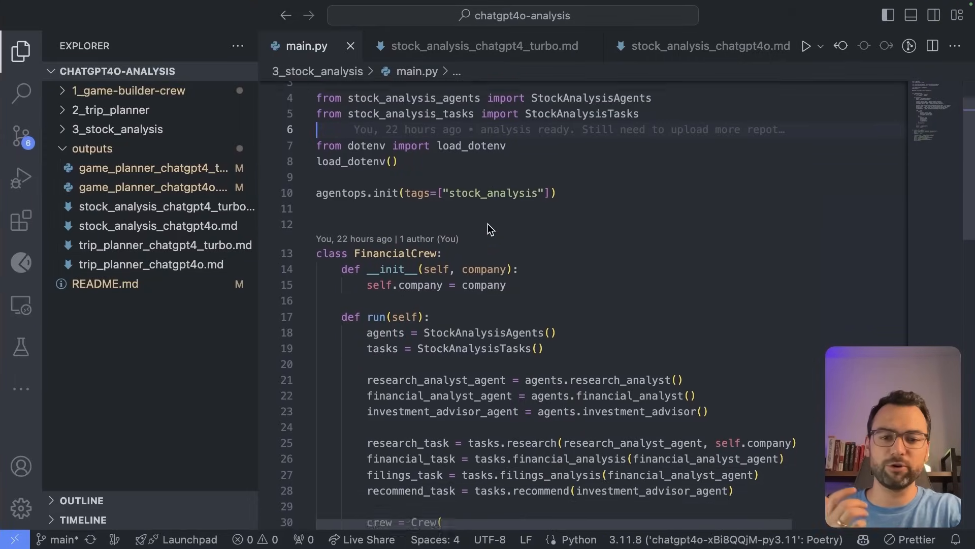
pyautogui.scroll(-3)
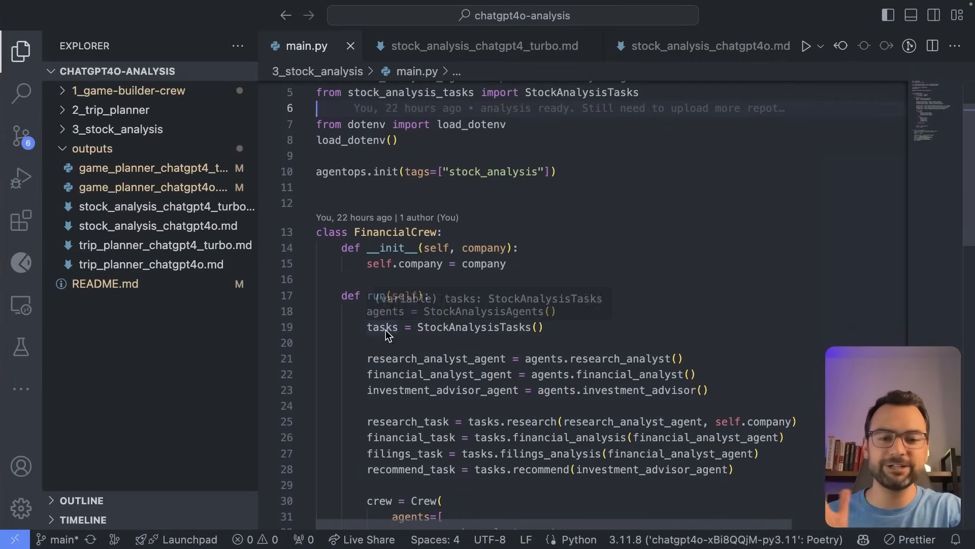
pyautogui.scroll(-3)
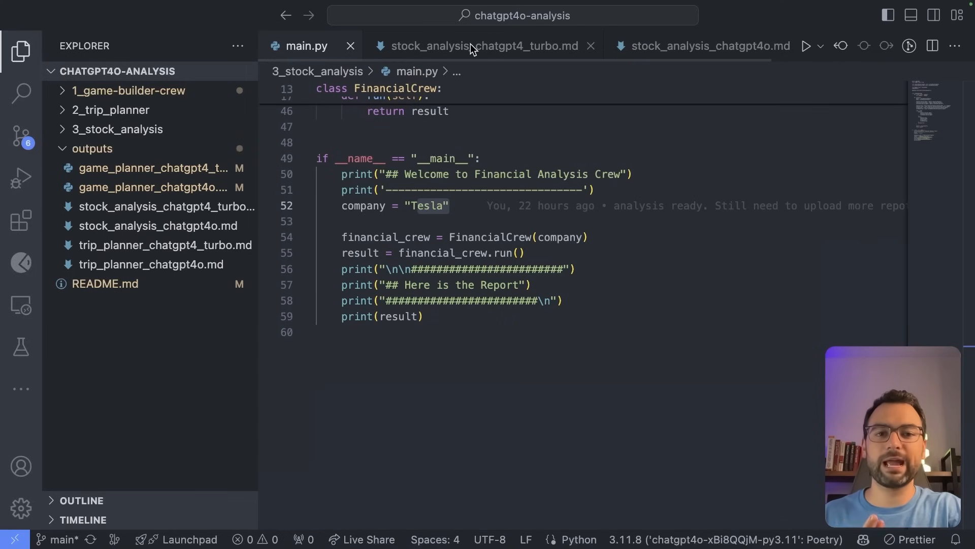
pyautogui.click(479, 45)
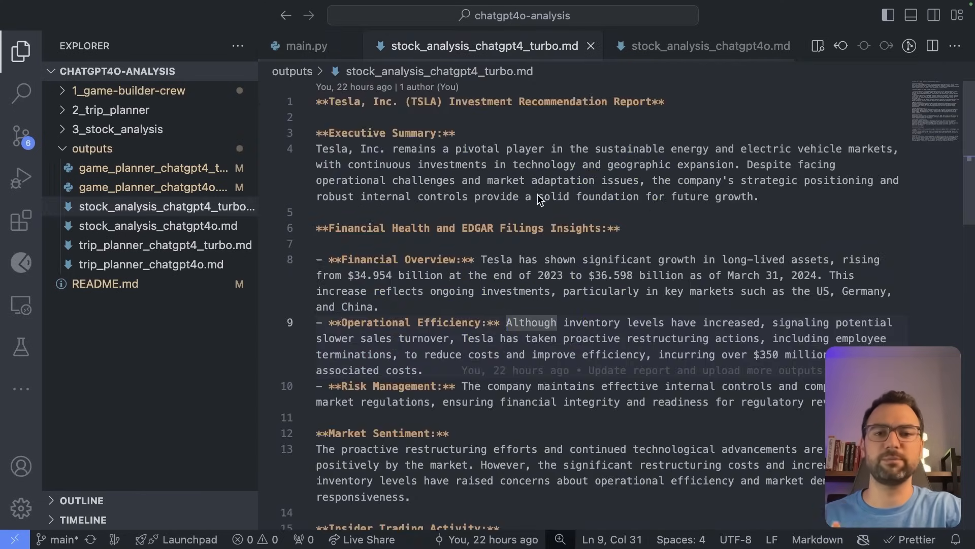
pyautogui.click(21, 51)
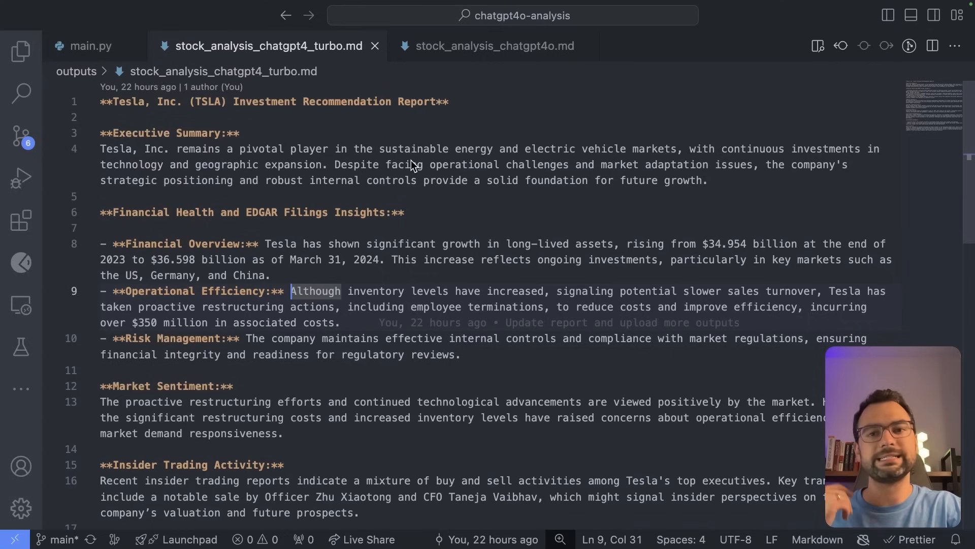
pyautogui.click(234, 149)
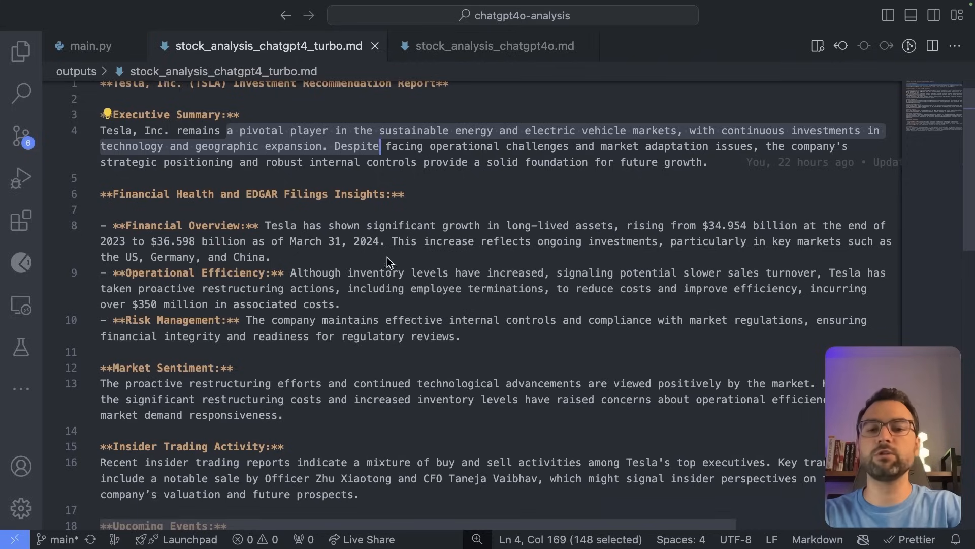
pyautogui.click(22, 51)
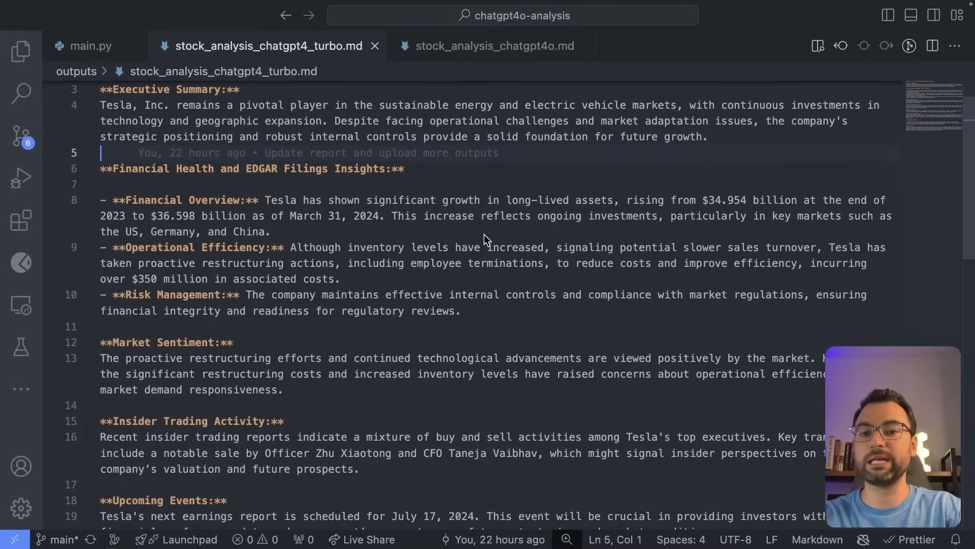
pyautogui.scroll(3)
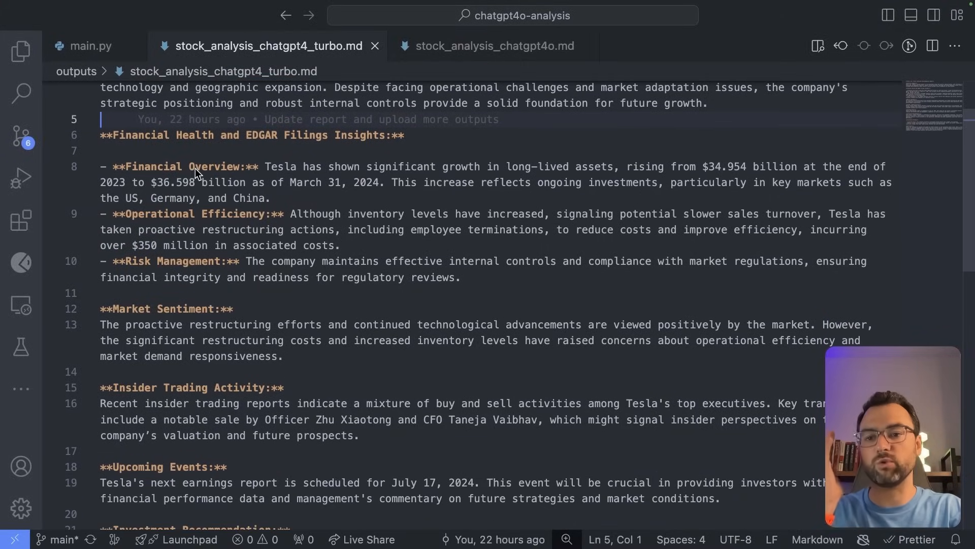
pyautogui.moveTo(102, 166); pyautogui.dragTo(231, 227)
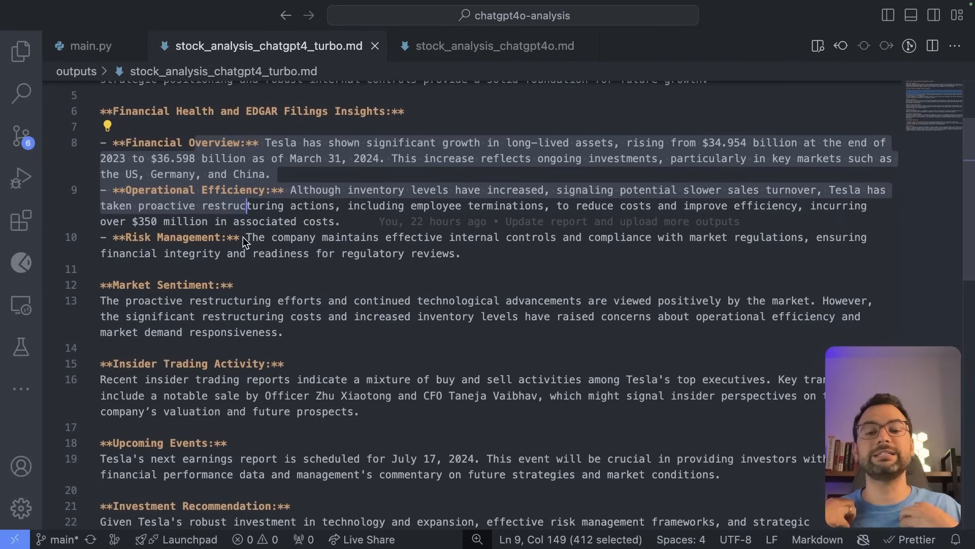
pyautogui.scroll(-3)
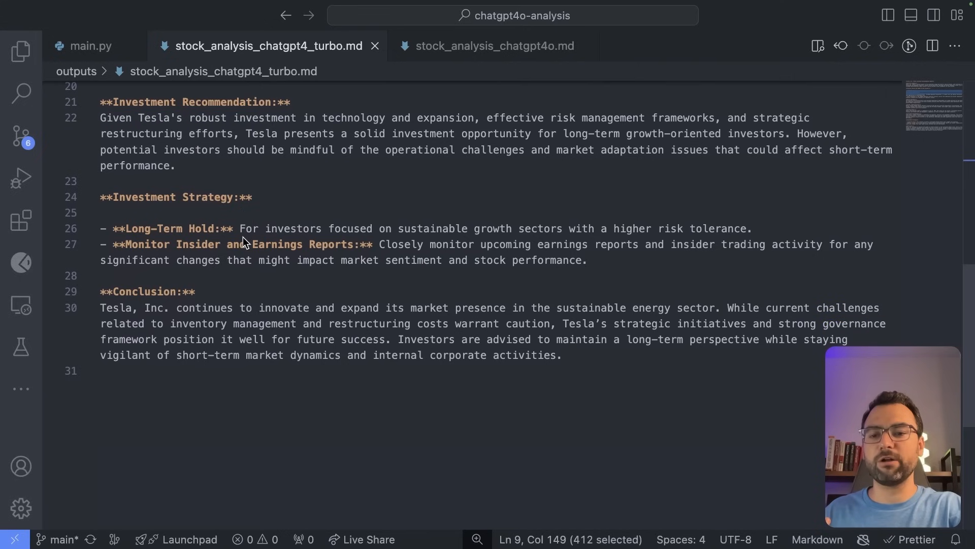
pyautogui.click(255, 228)
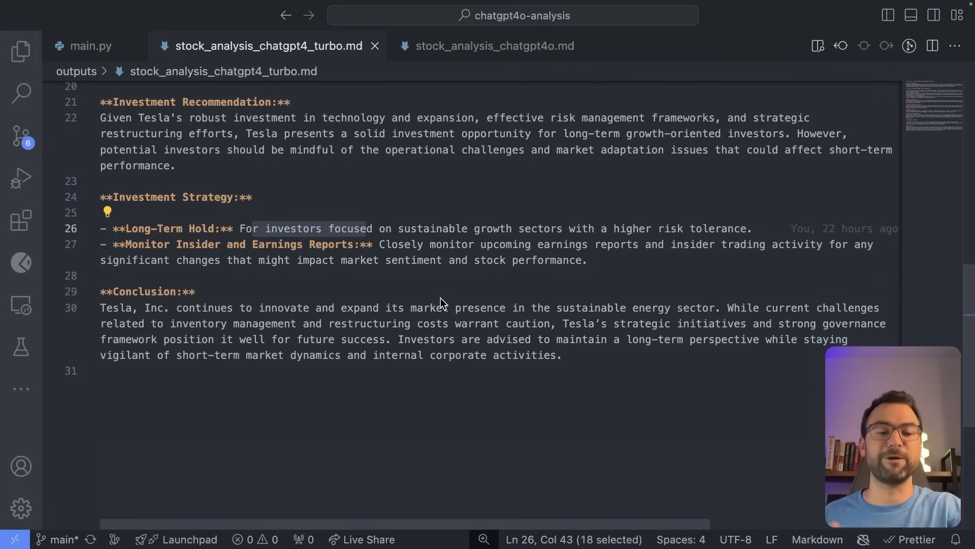
pyautogui.moveTo(502, 176)
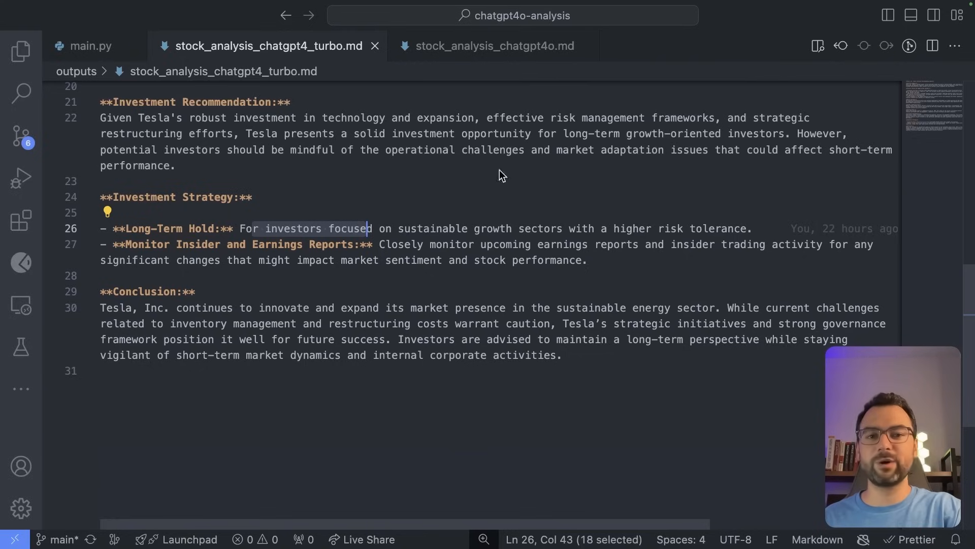
pyautogui.moveTo(521, 50)
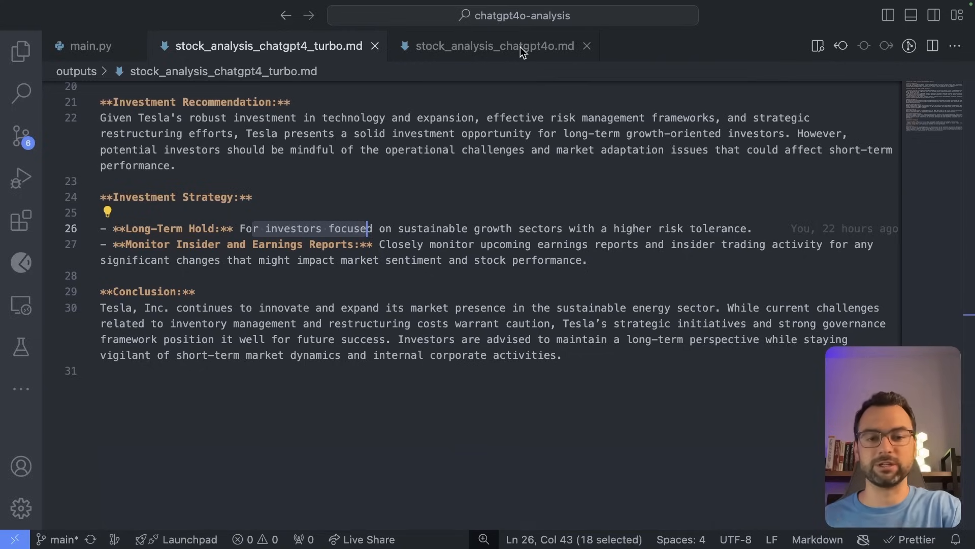
# - Read stock_analysis_chatgpt4o.md down to its Investment Recommendation for Tesla
pyautogui.click(492, 46)
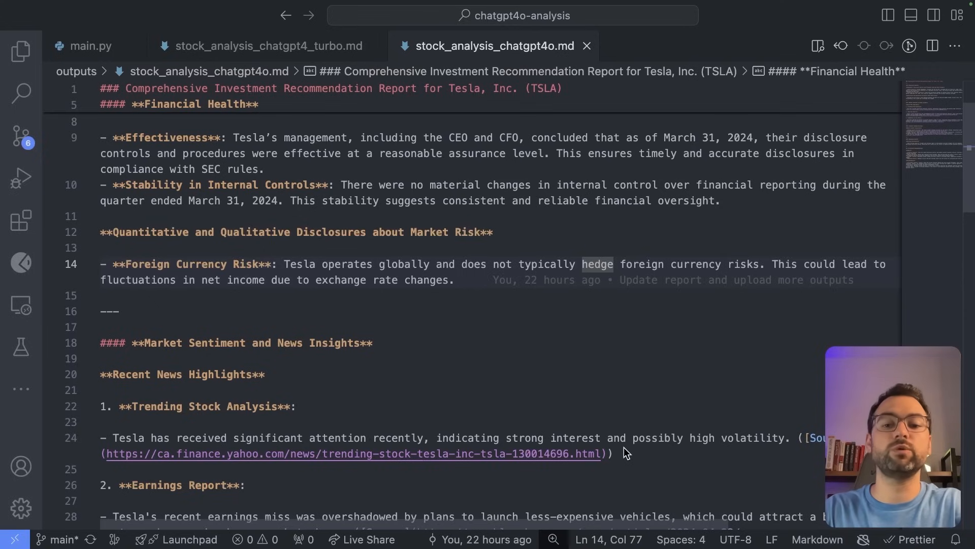
pyautogui.moveTo(625, 457)
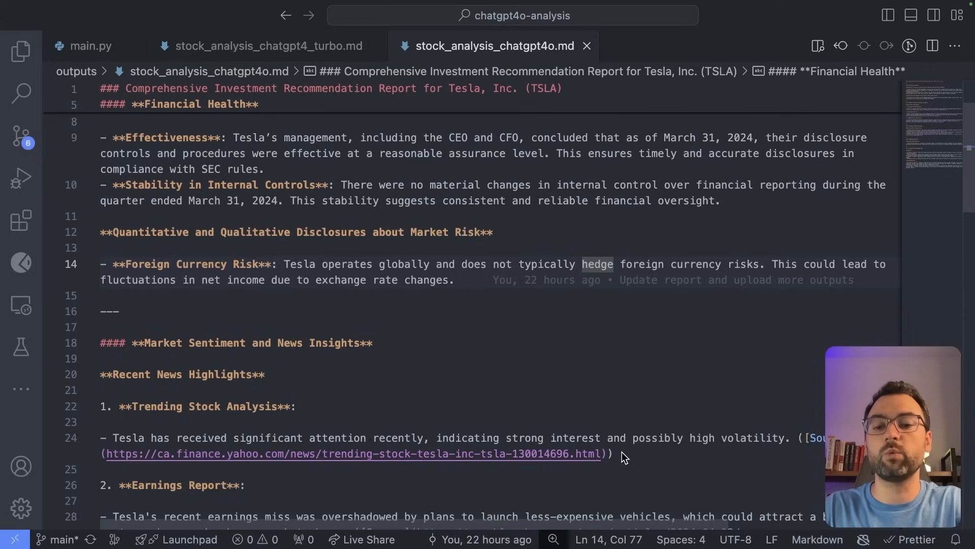
pyautogui.scroll(-3)
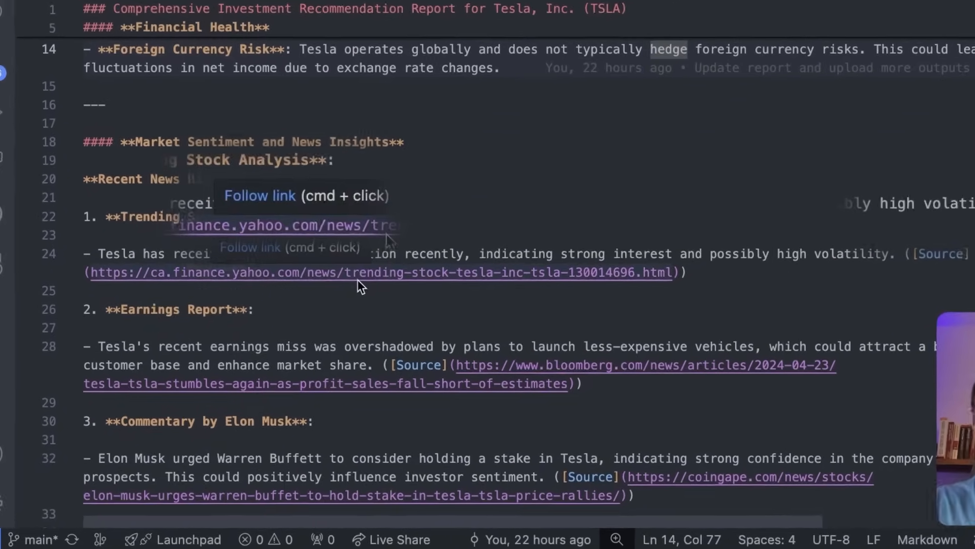
pyautogui.scroll(-3)
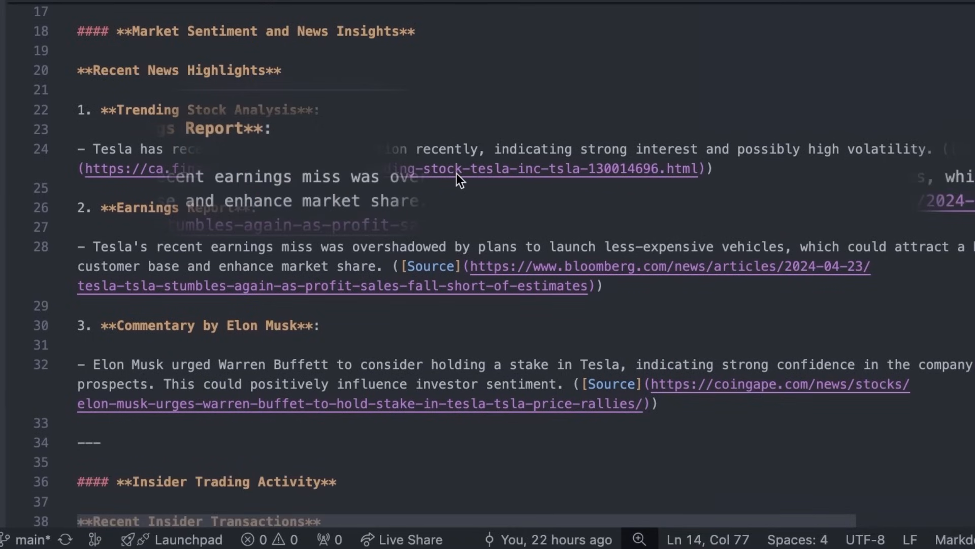
pyautogui.moveTo(453, 204)
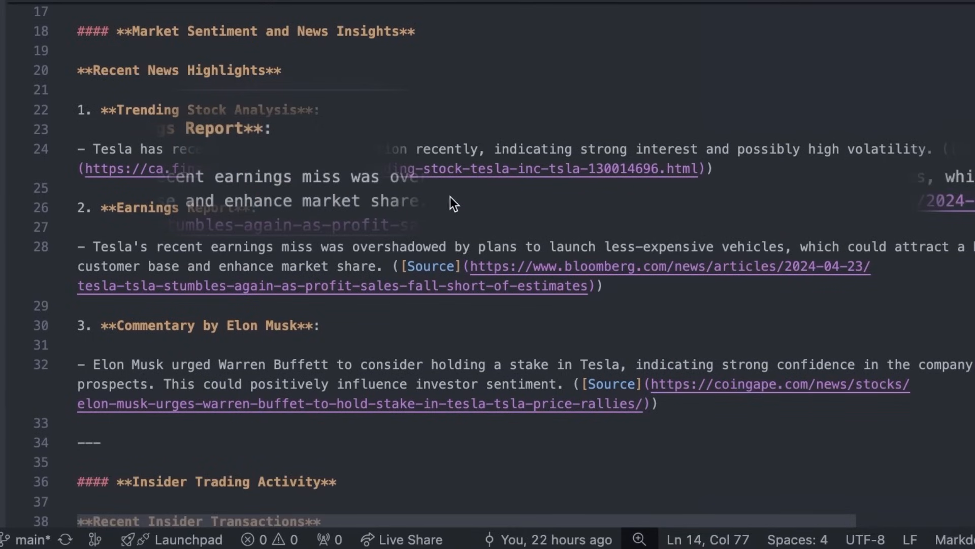
pyautogui.scroll(-3)
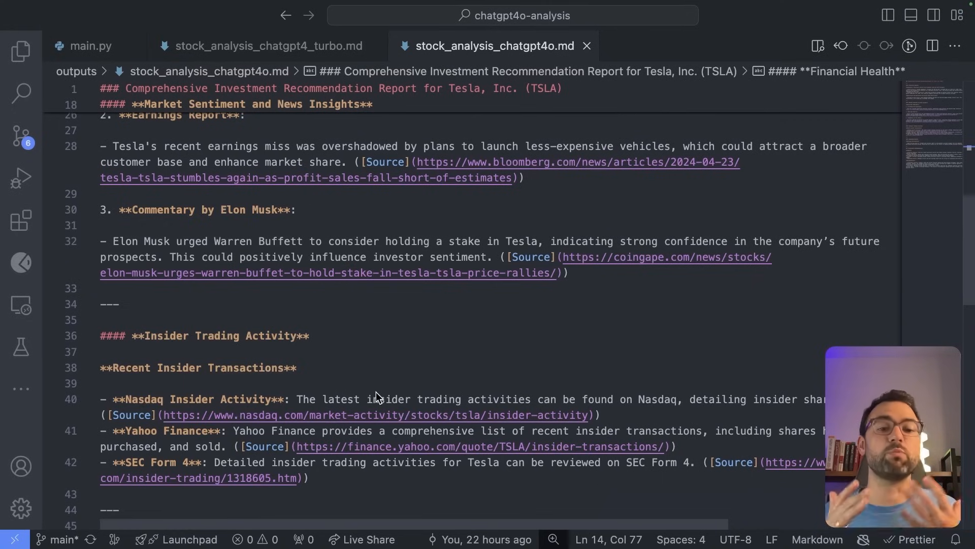
pyautogui.scroll(-3)
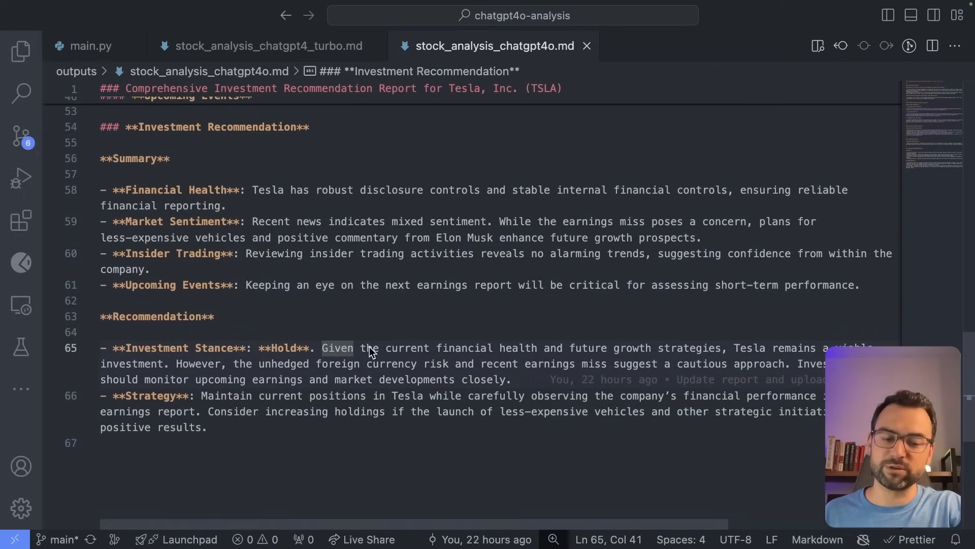
# - Bring up the AgentOps comparison of the two stock-analysis sessions' cost and elapsed time
pyautogui.click(108, 442)
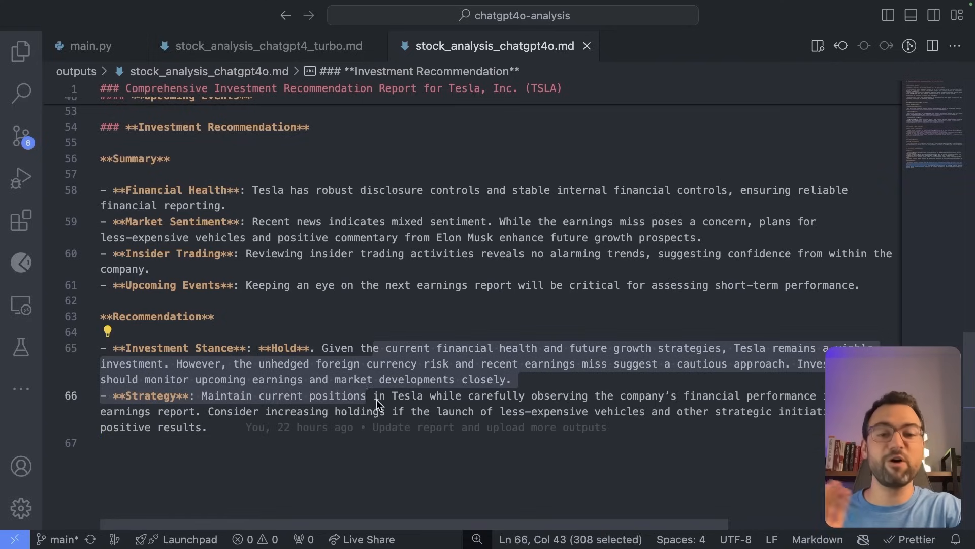
pyautogui.click(386, 443)
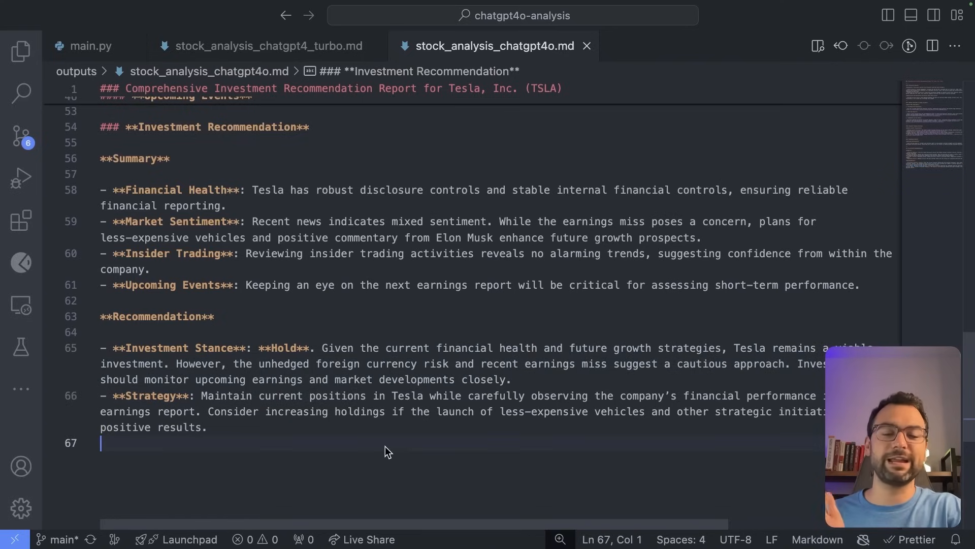
pyautogui.scroll(3)
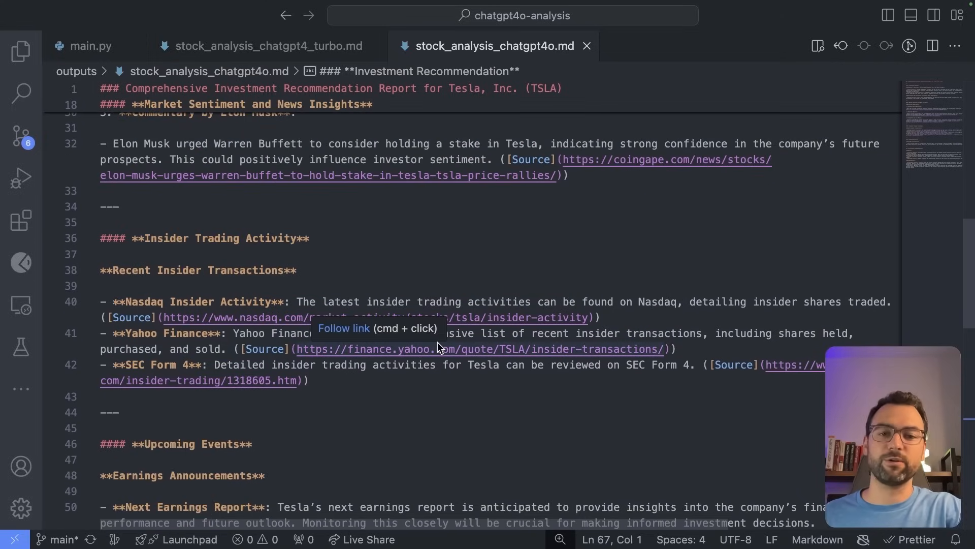
pyautogui.click(463, 380)
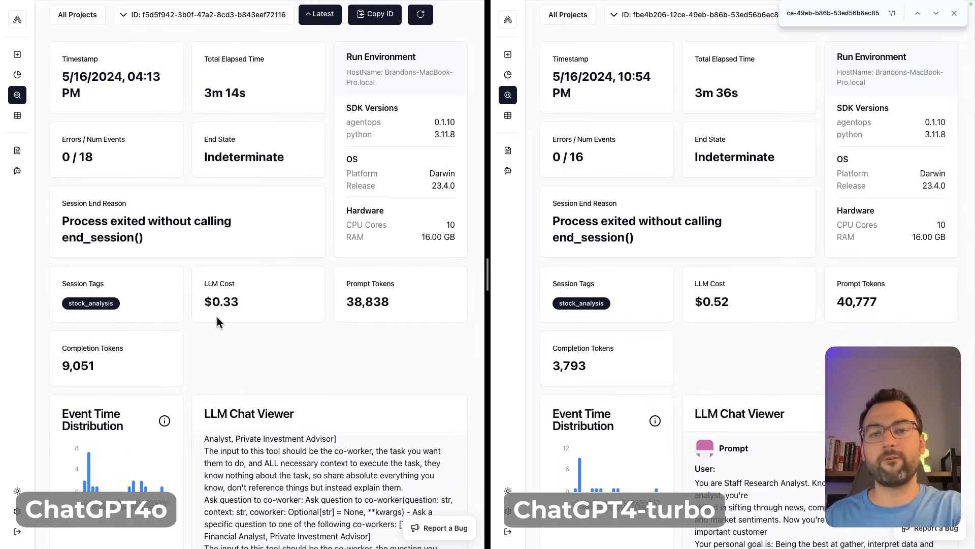
pyautogui.moveTo(469, 270)
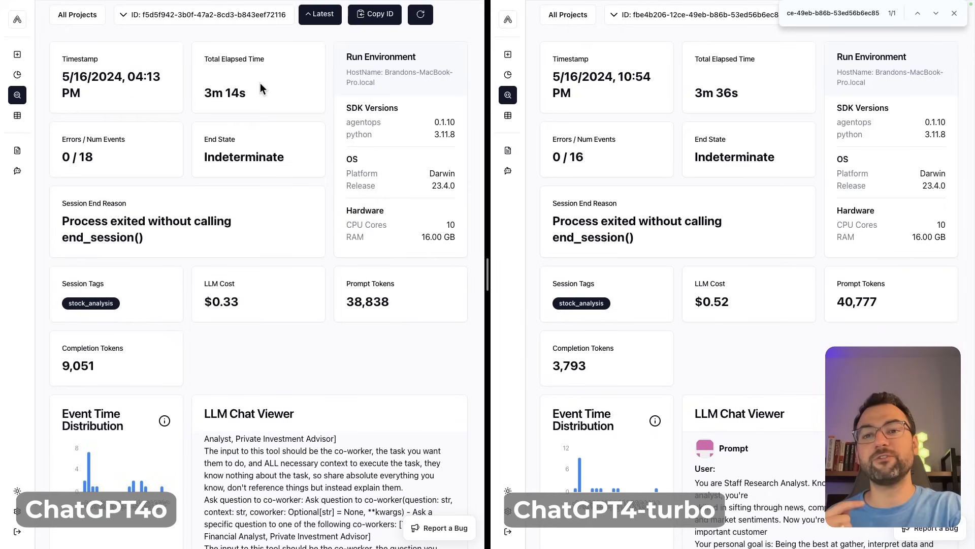
pyautogui.moveTo(832, 120)
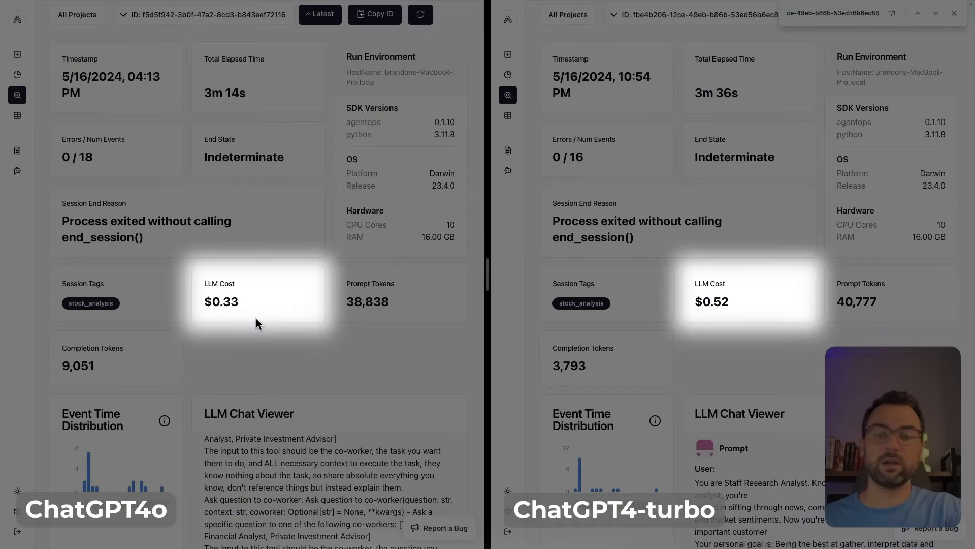
pyautogui.moveTo(240, 316)
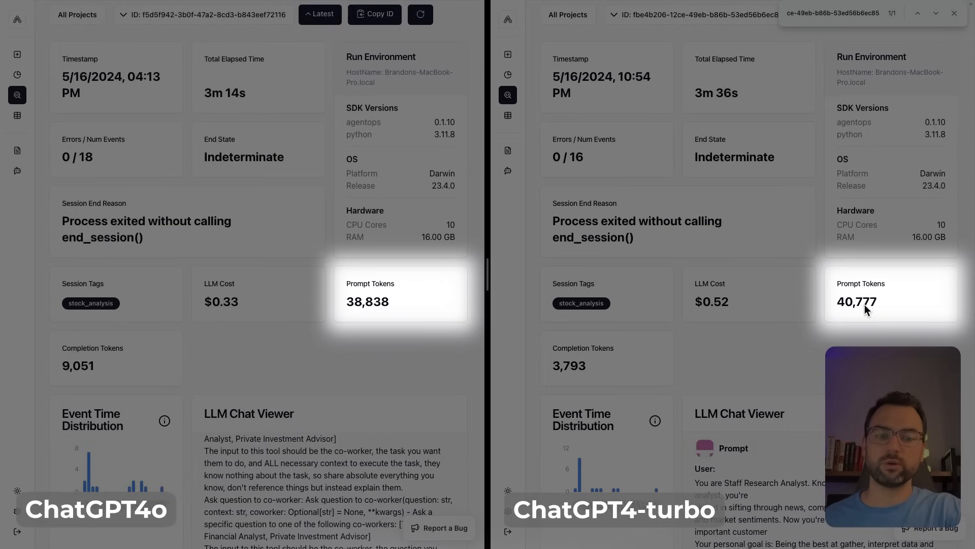
pyautogui.moveTo(591, 375)
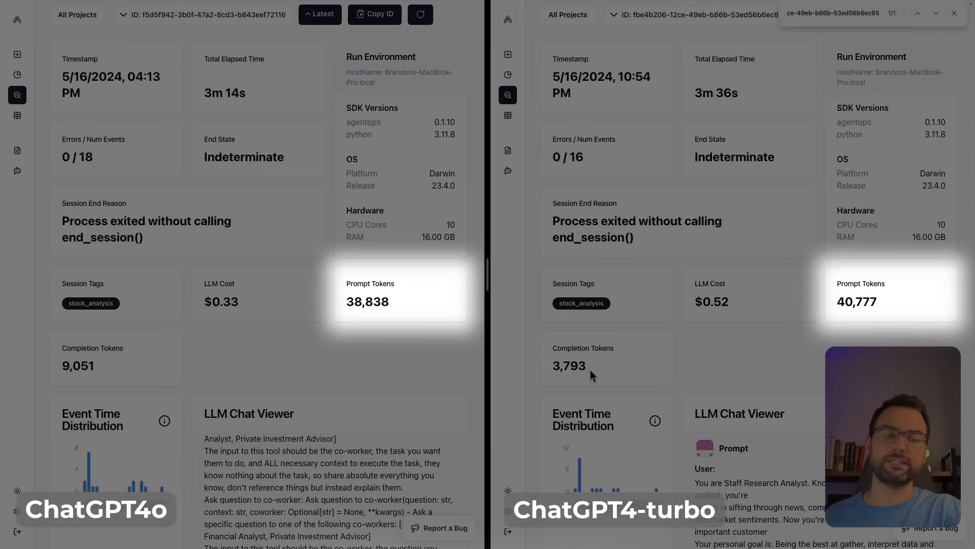
pyautogui.moveTo(378, 316)
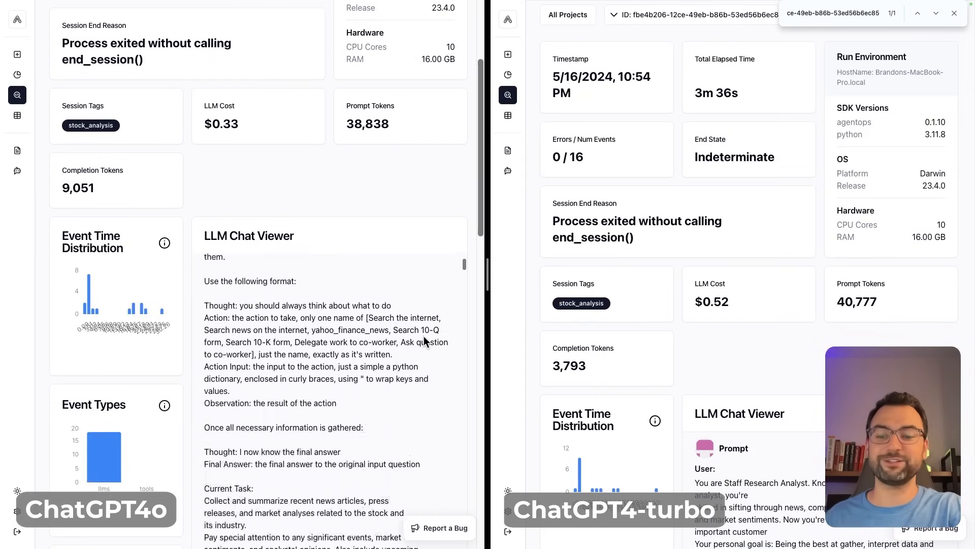
pyautogui.scroll(-3)
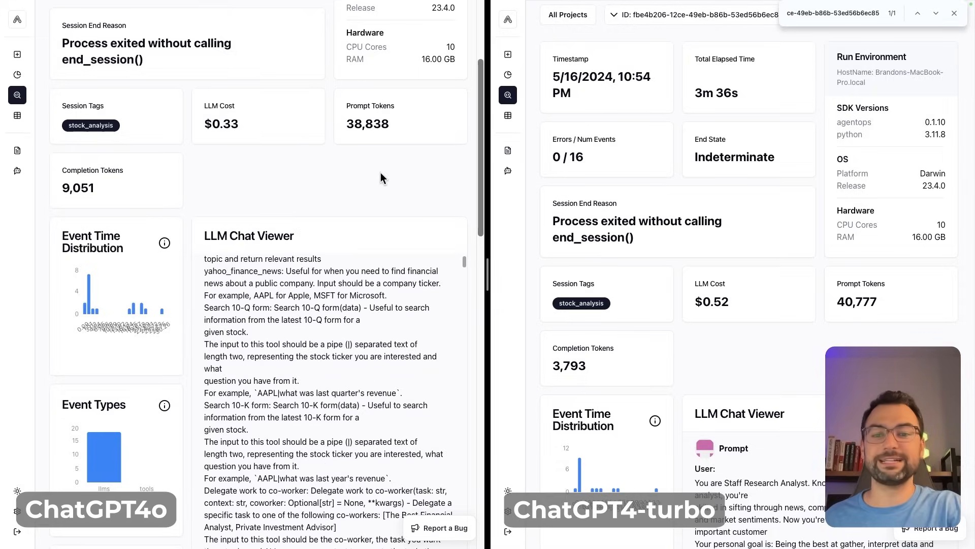
pyautogui.scroll(3)
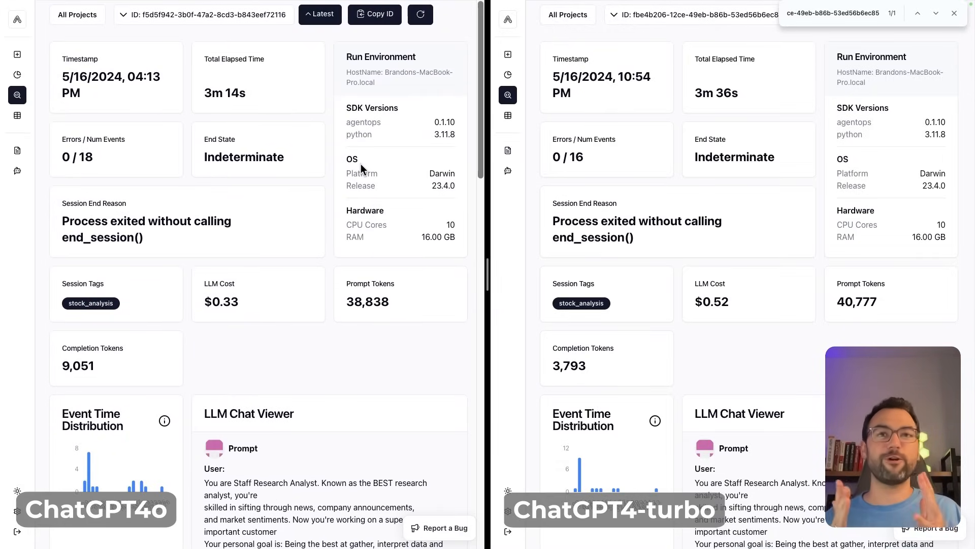